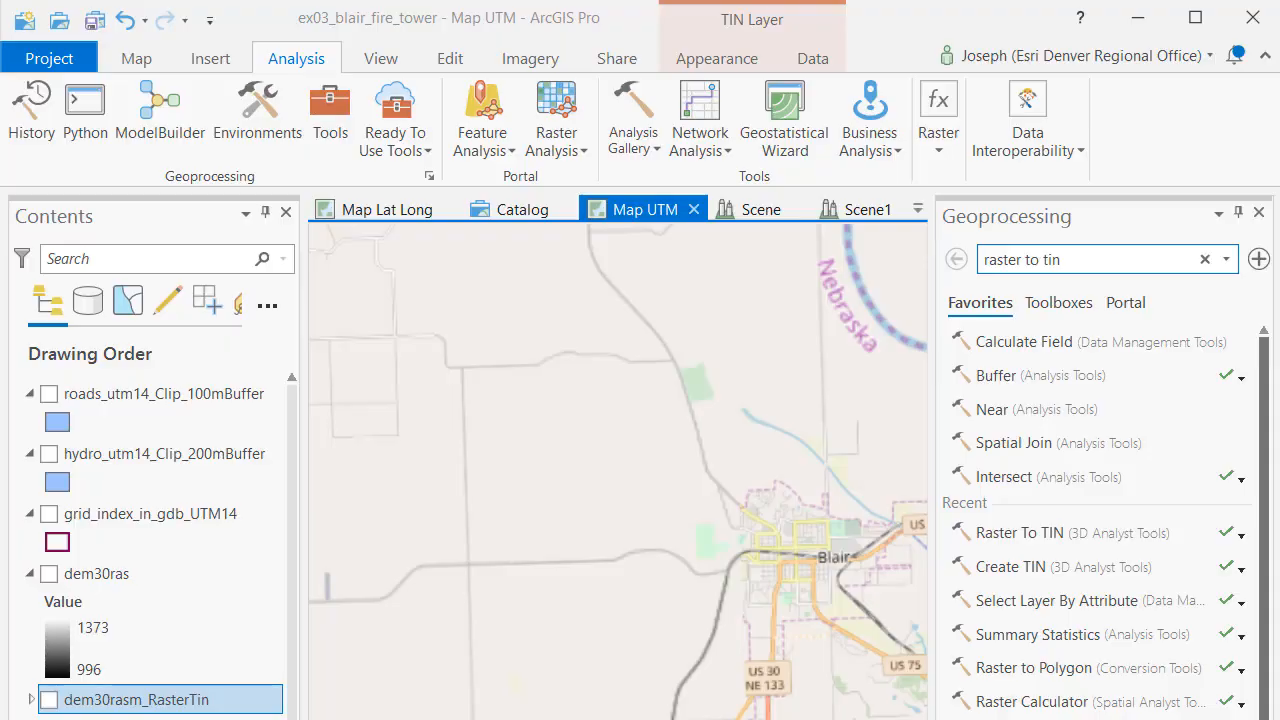
Collapse the dem30rasm legend and scroll the Contents layer list on Map UTM.
{"action": "left_click", "coordinate": [48, 572]}
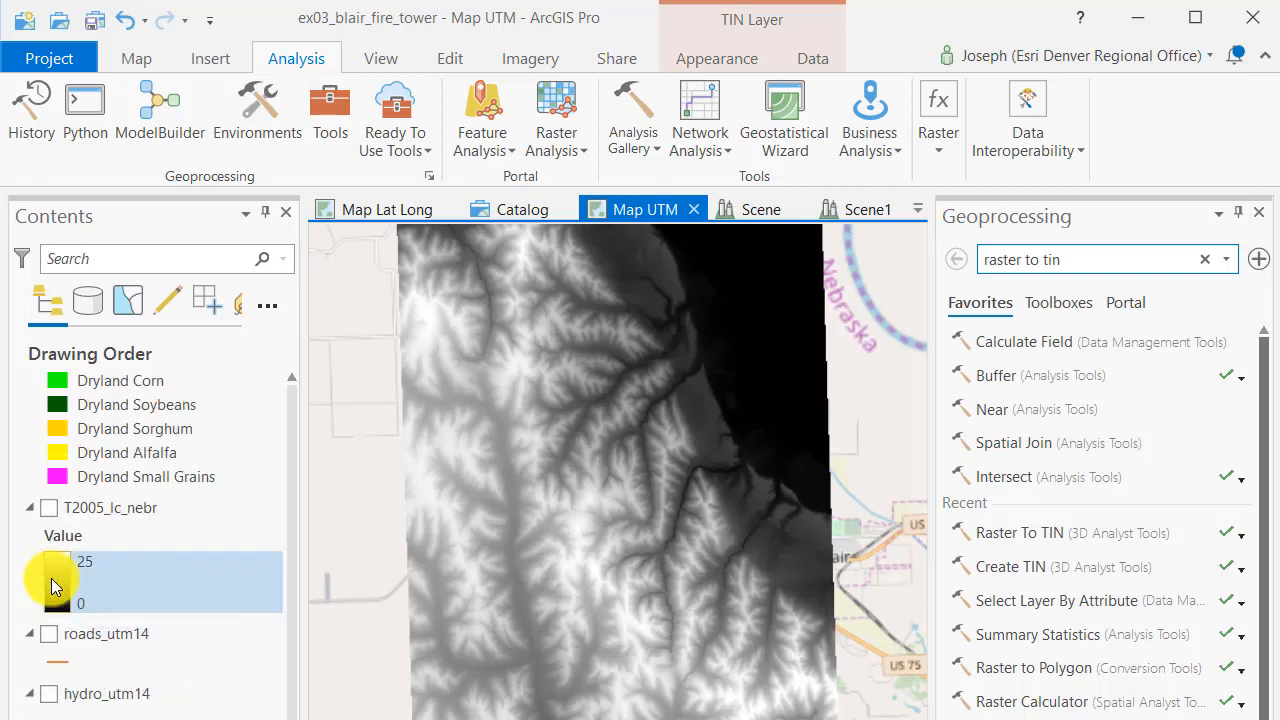
{"action": "scroll", "scroll_direction": "down", "scroll_amount": 3}
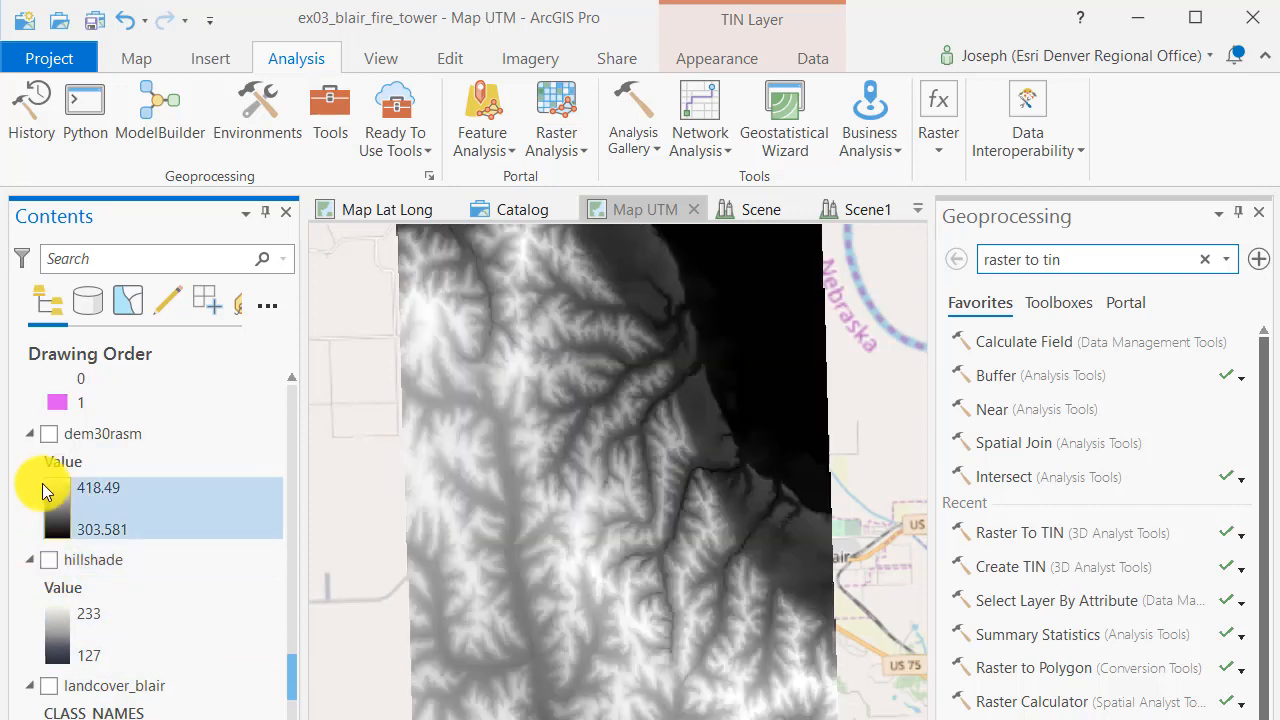
{"action": "left_click", "coordinate": [48, 432]}
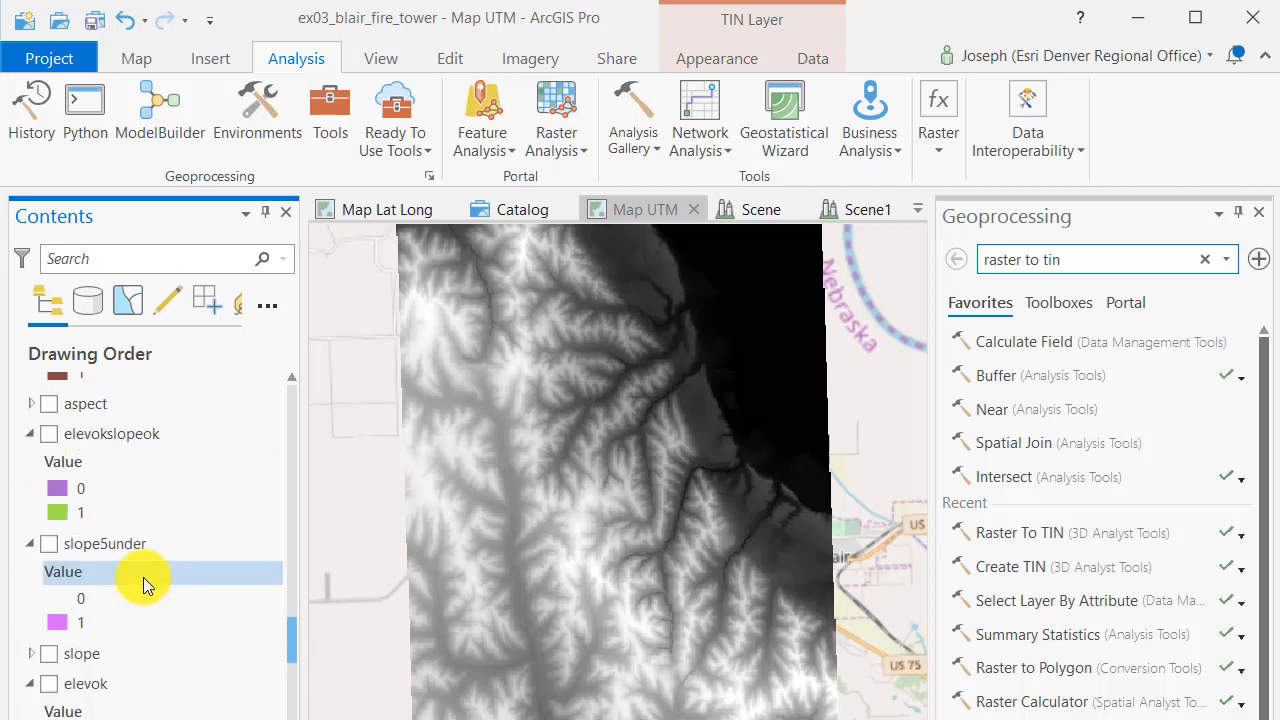
{"action": "scroll", "scroll_direction": "down", "scroll_amount": 3}
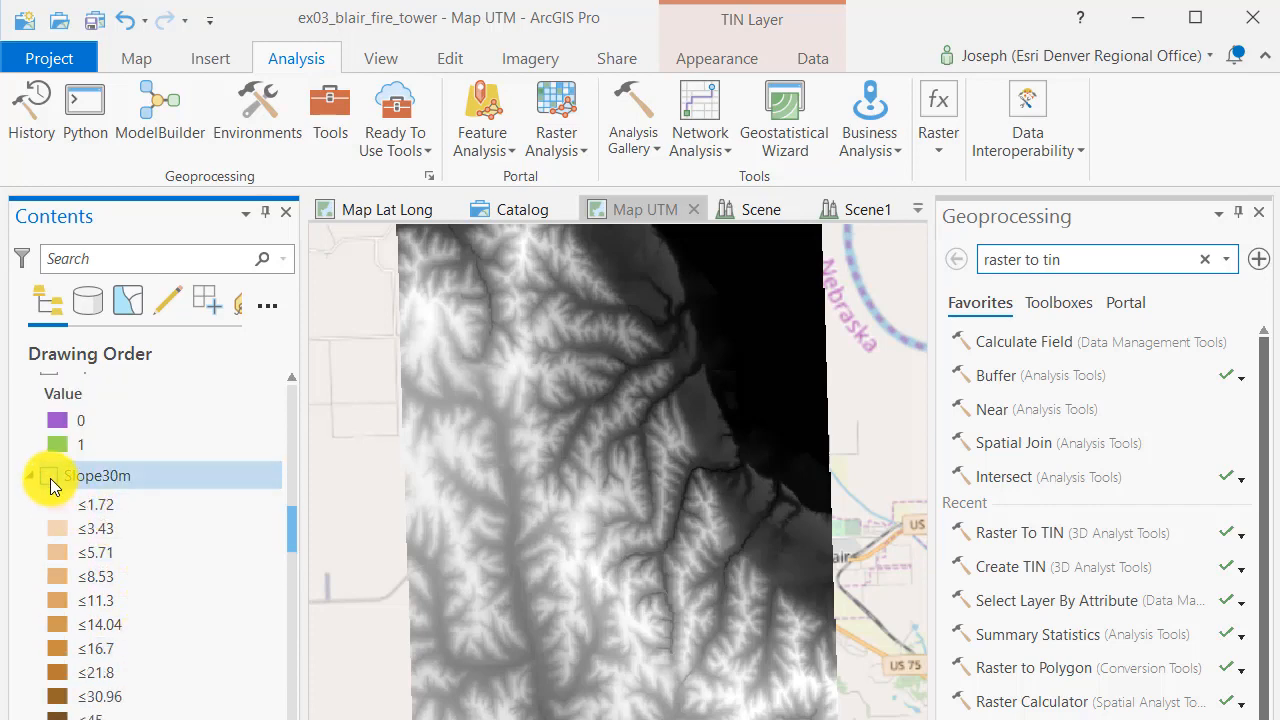
Turn on the slope and Aspect30m layers so the colour-coded aspect shows on the map.
{"action": "left_click", "coordinate": [48, 476]}
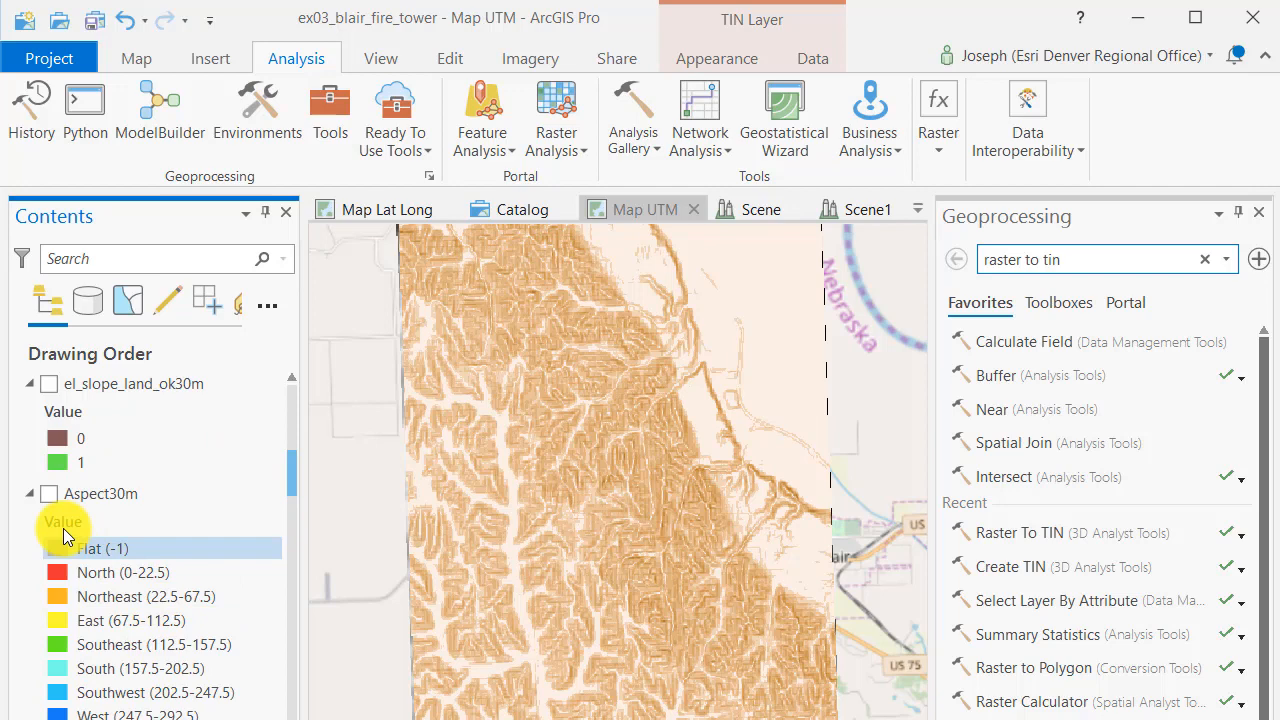
{"action": "left_click", "coordinate": [48, 492]}
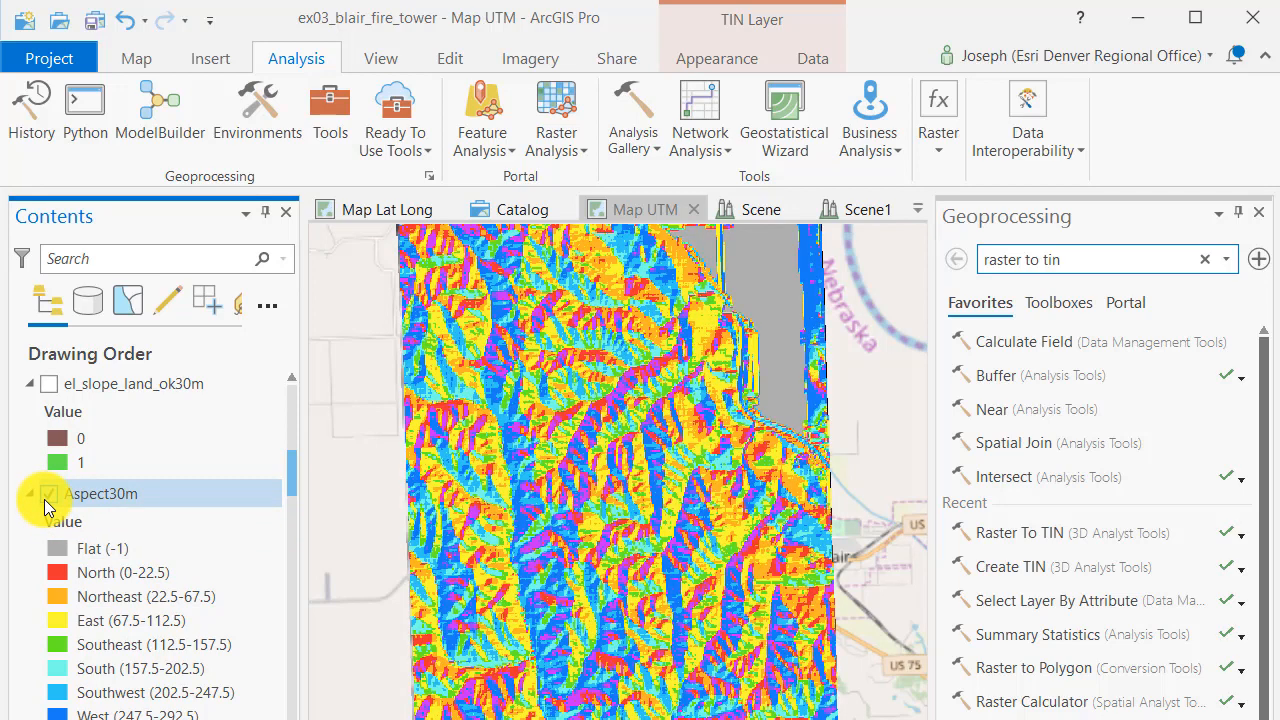
{"action": "left_click", "coordinate": [48, 492]}
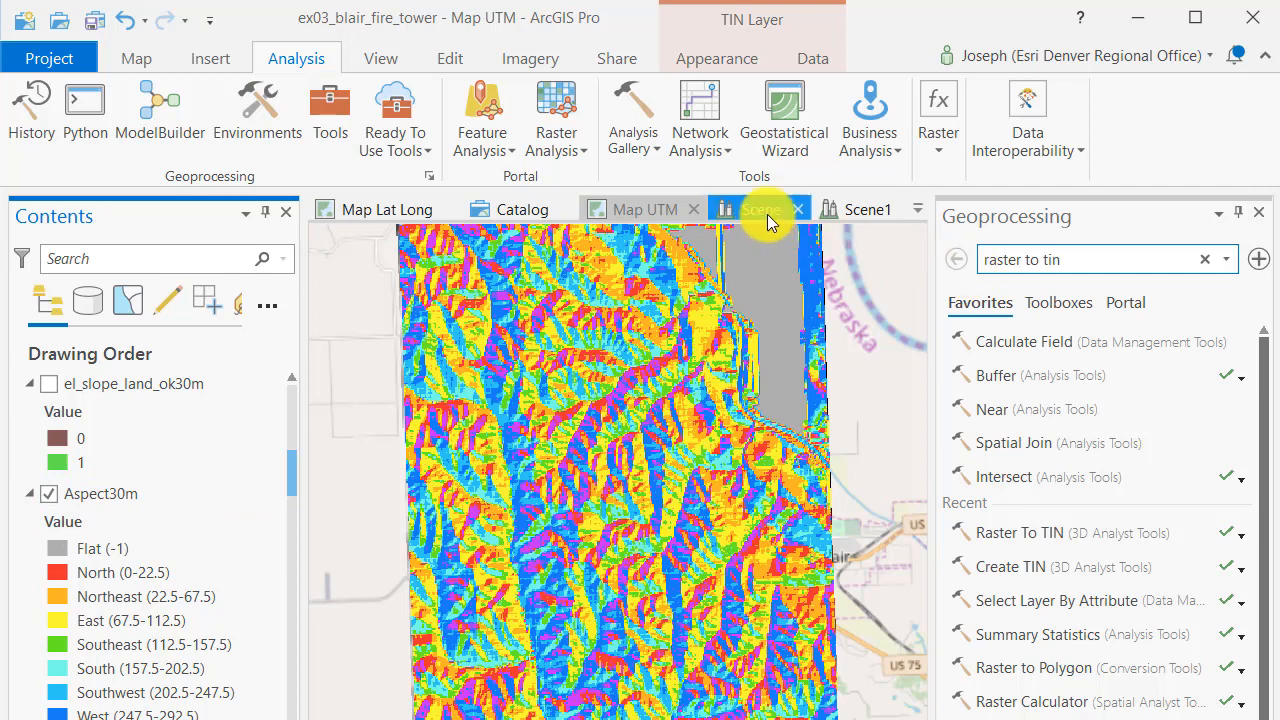
Show dem30rasm draped over the ground in the 3D scene and bring up its Raster Layer appearance settings.
{"action": "left_click", "coordinate": [760, 210]}
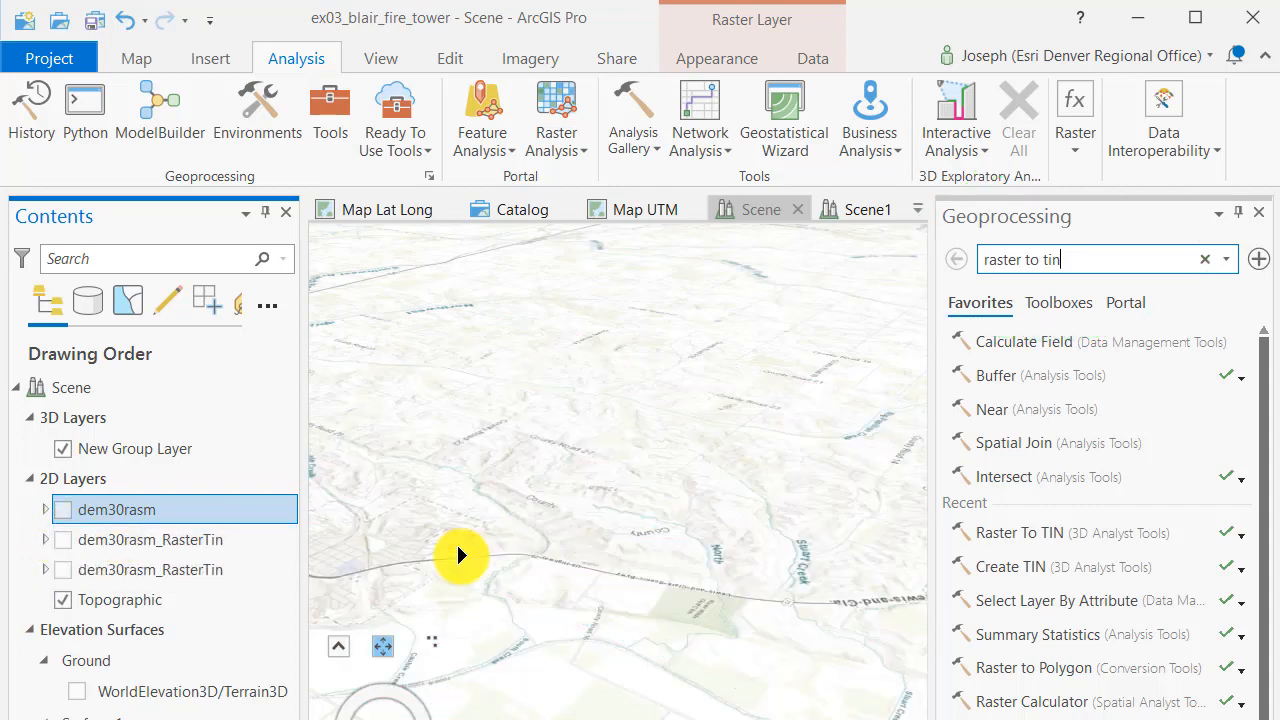
{"action": "left_click", "coordinate": [64, 510]}
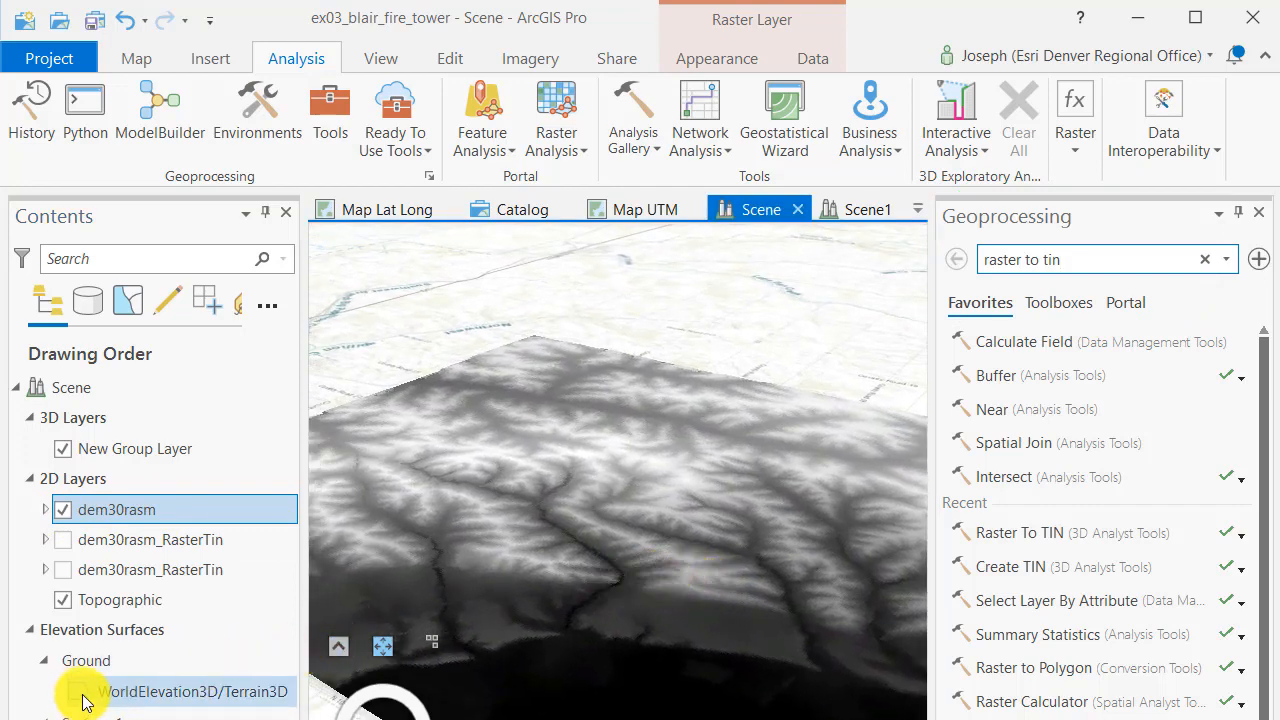
{"action": "left_click", "coordinate": [76, 692]}
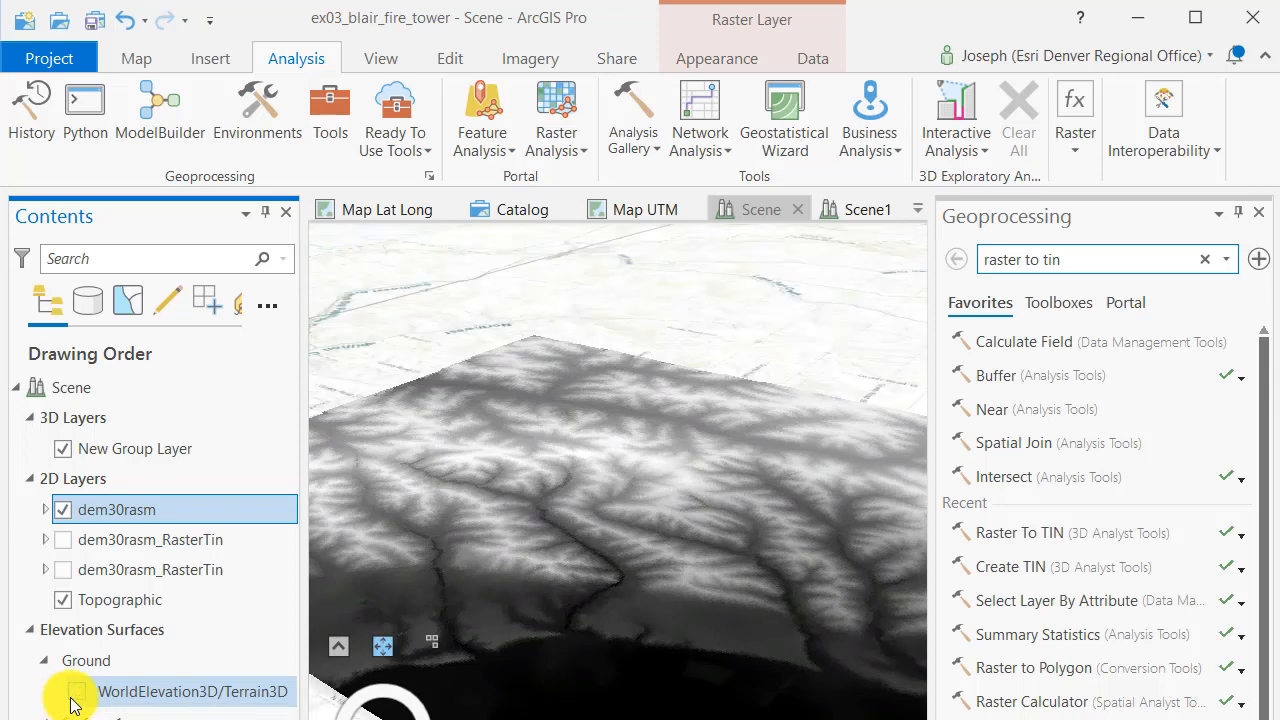
{"action": "left_click", "coordinate": [84, 660]}
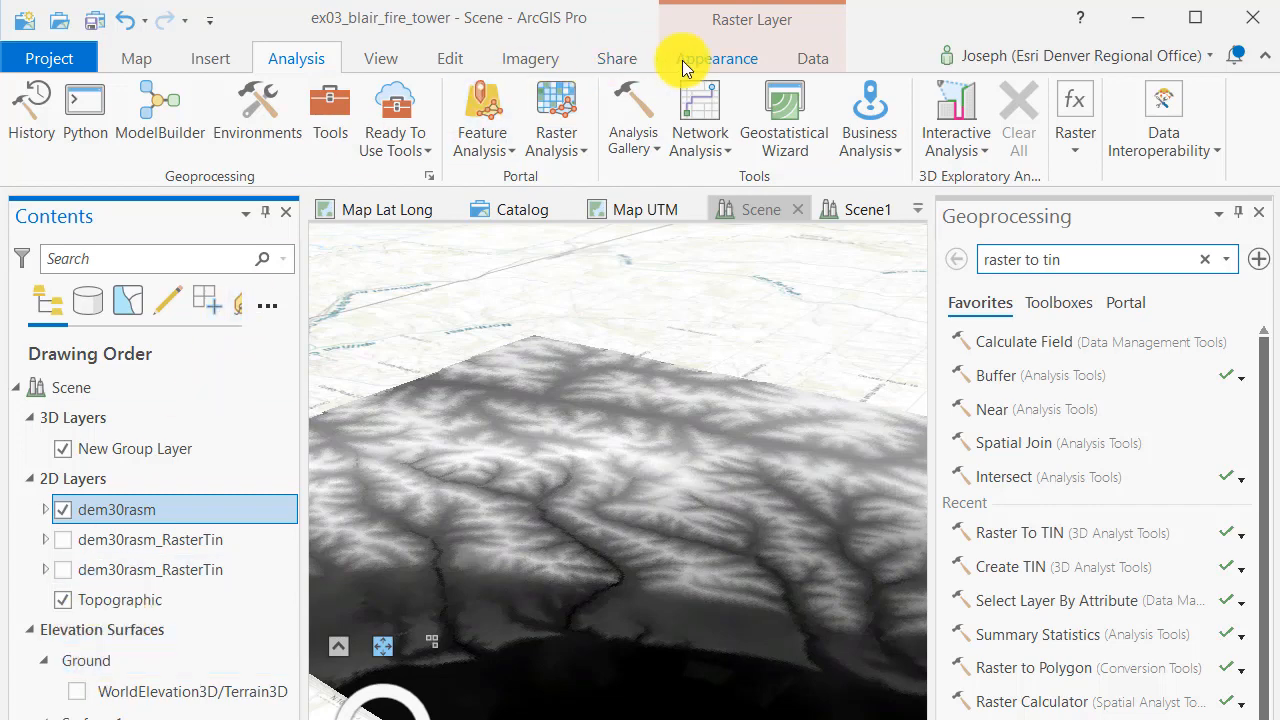
{"action": "left_click", "coordinate": [716, 58]}
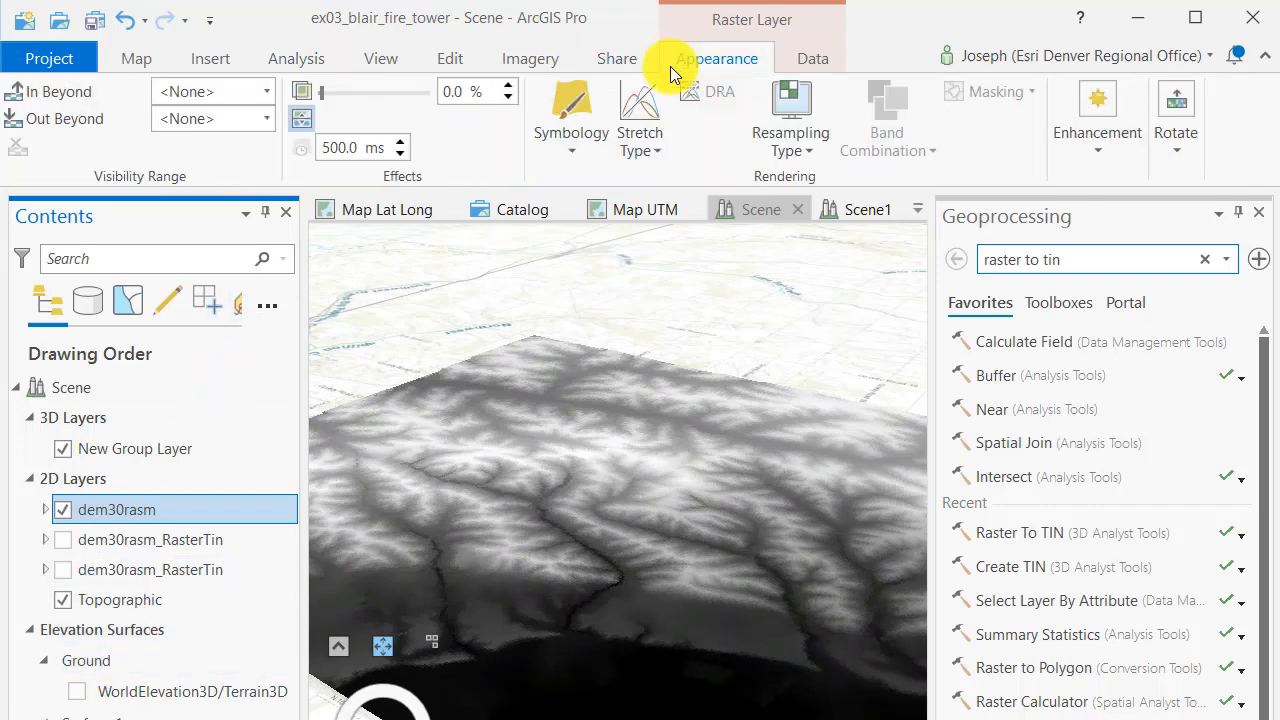
Switch to Scene2 with vertical exaggeration 3.00 and tilt the view toward the exaggerated hills.
{"action": "left_click", "coordinate": [86, 660]}
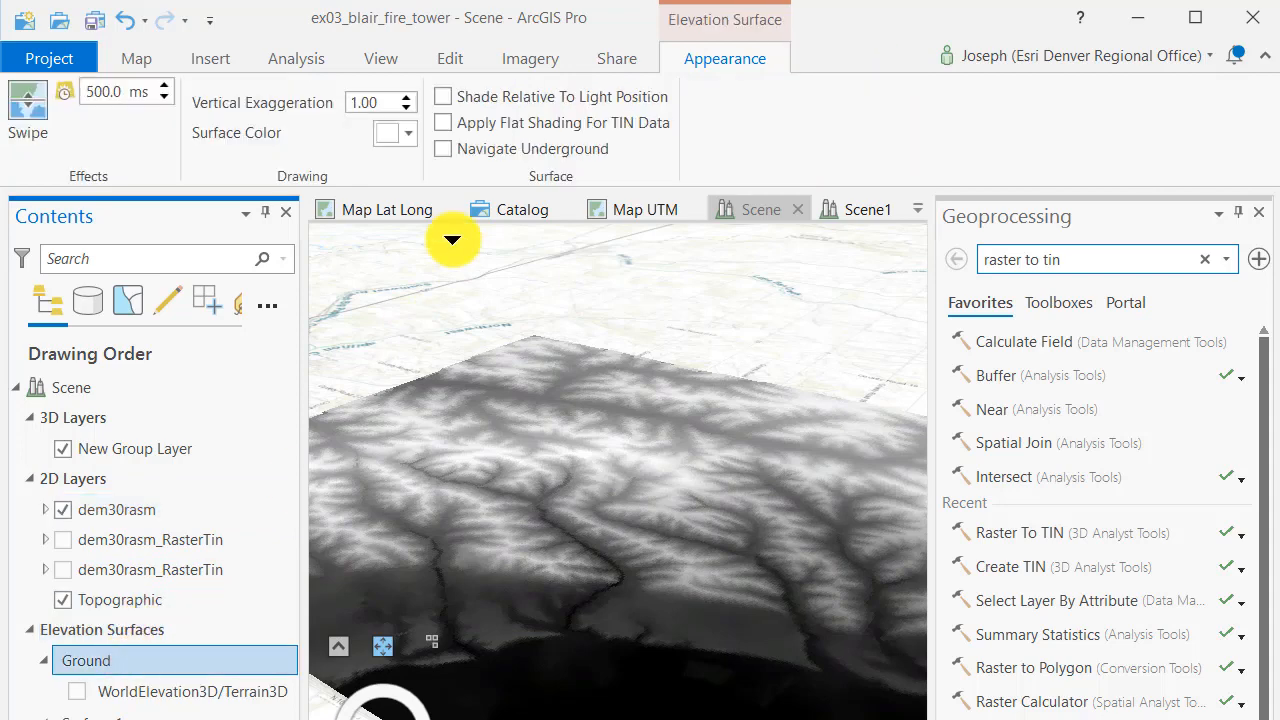
{"action": "left_click", "coordinate": [406, 96]}
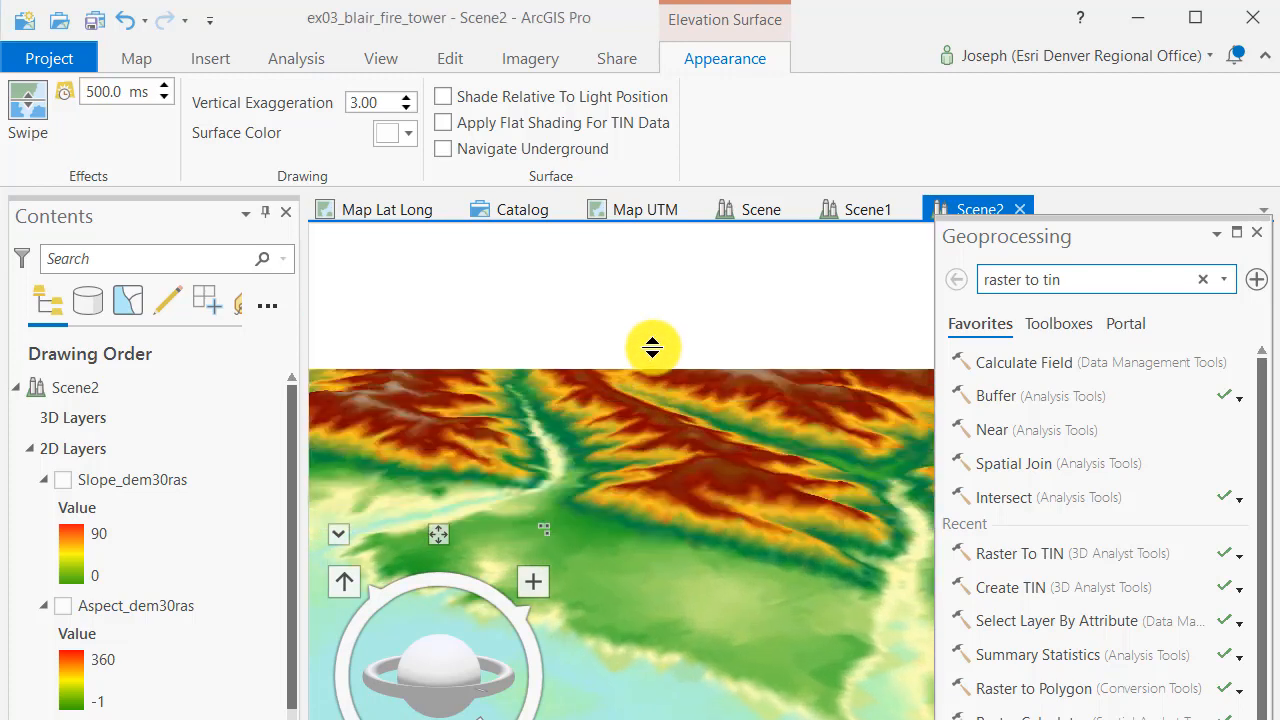
{"action": "left_click_drag", "start_coordinate": [652, 348], "coordinate": [716, 464]}
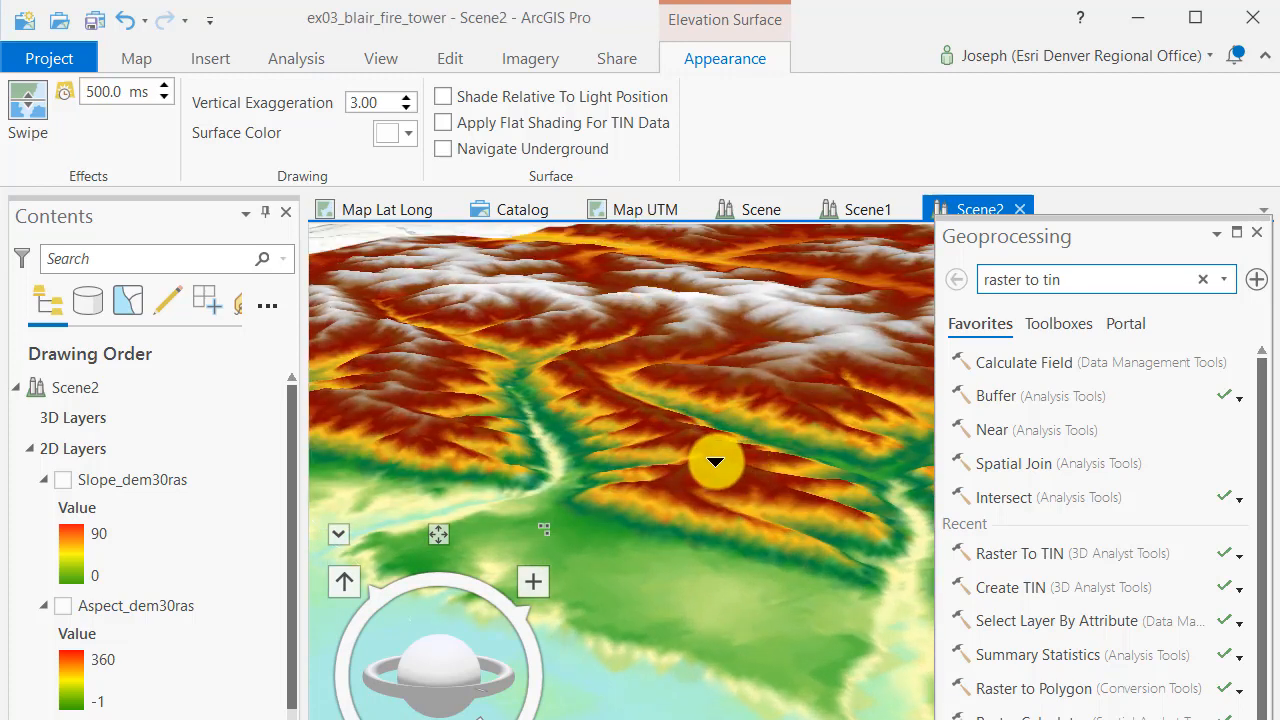
{"action": "left_click_drag", "start_coordinate": [716, 462], "coordinate": [680, 482]}
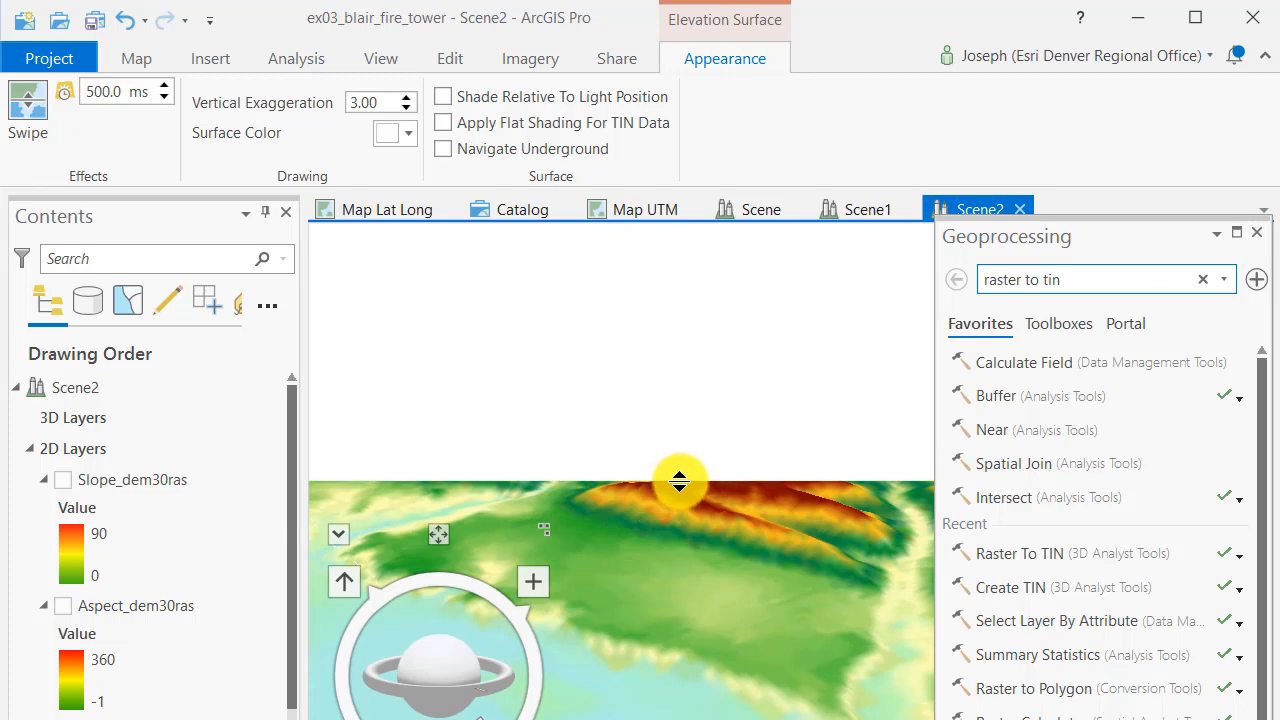
{"action": "left_click_drag", "start_coordinate": [680, 480], "coordinate": [656, 530]}
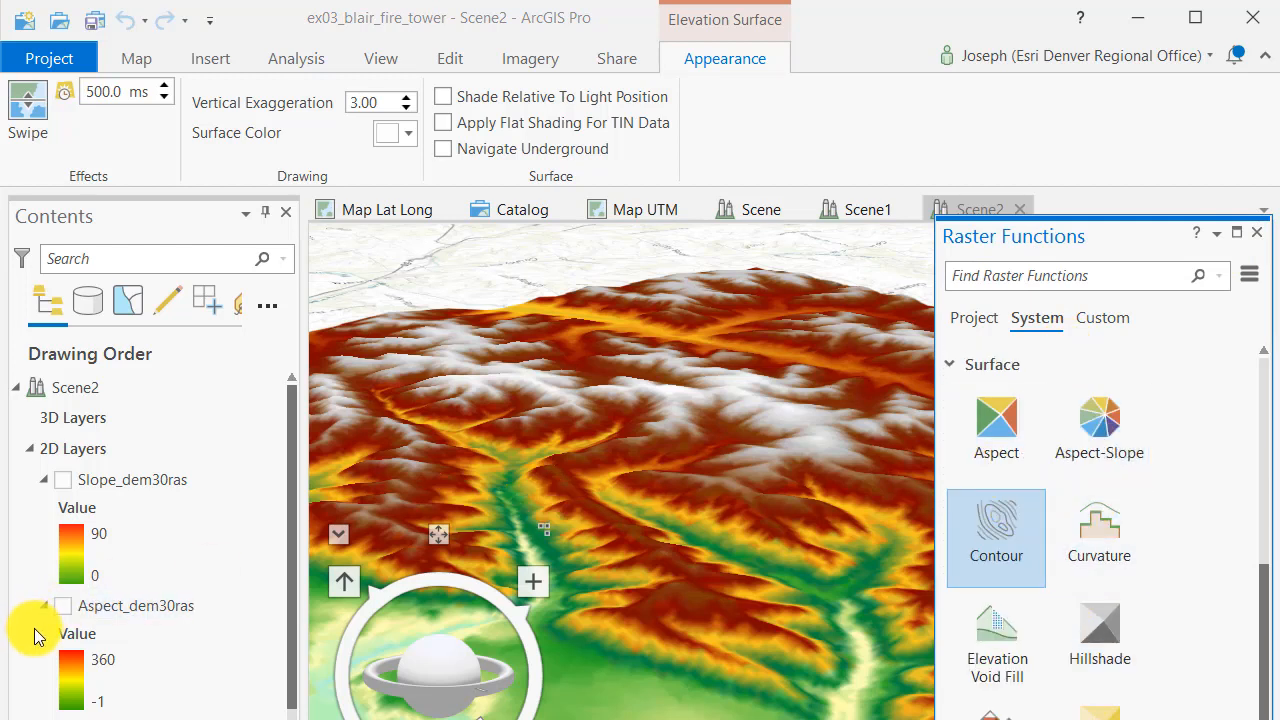
Hide Slope_dem30ras and turn on and select the Aspect_dem30ras layer in Scene2.
{"action": "left_click", "coordinate": [132, 480]}
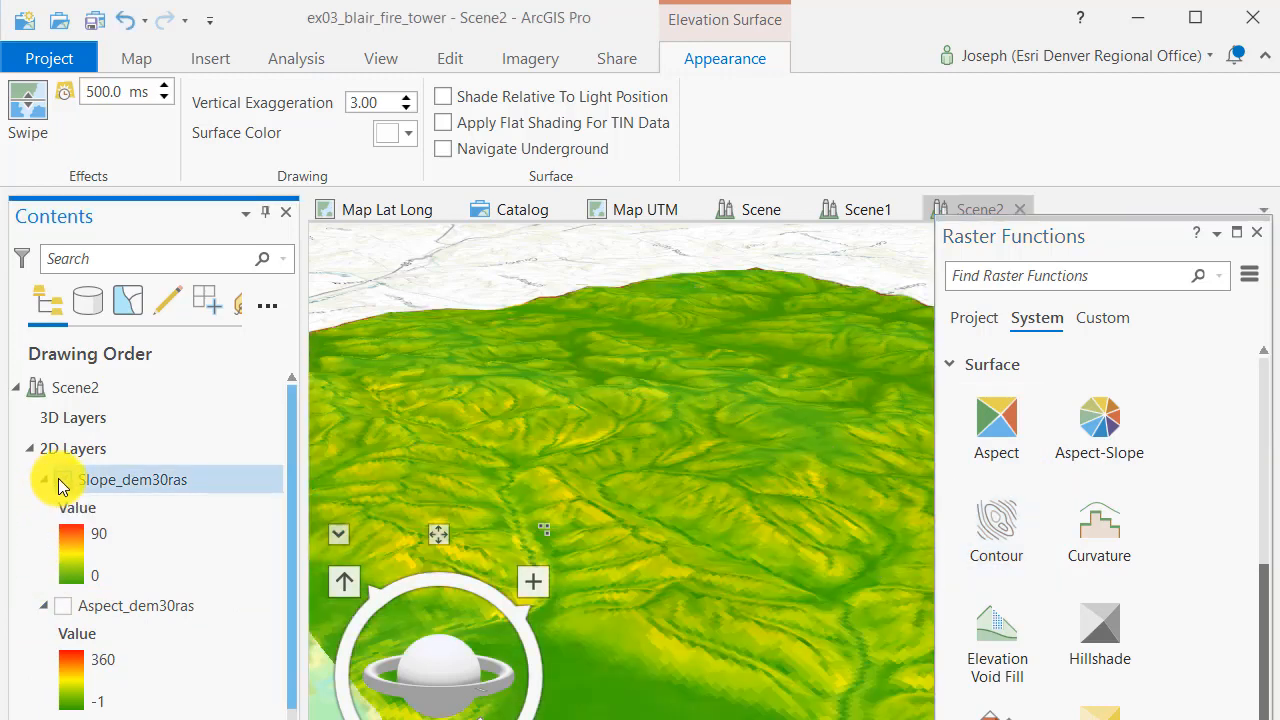
{"action": "left_click", "coordinate": [64, 480]}
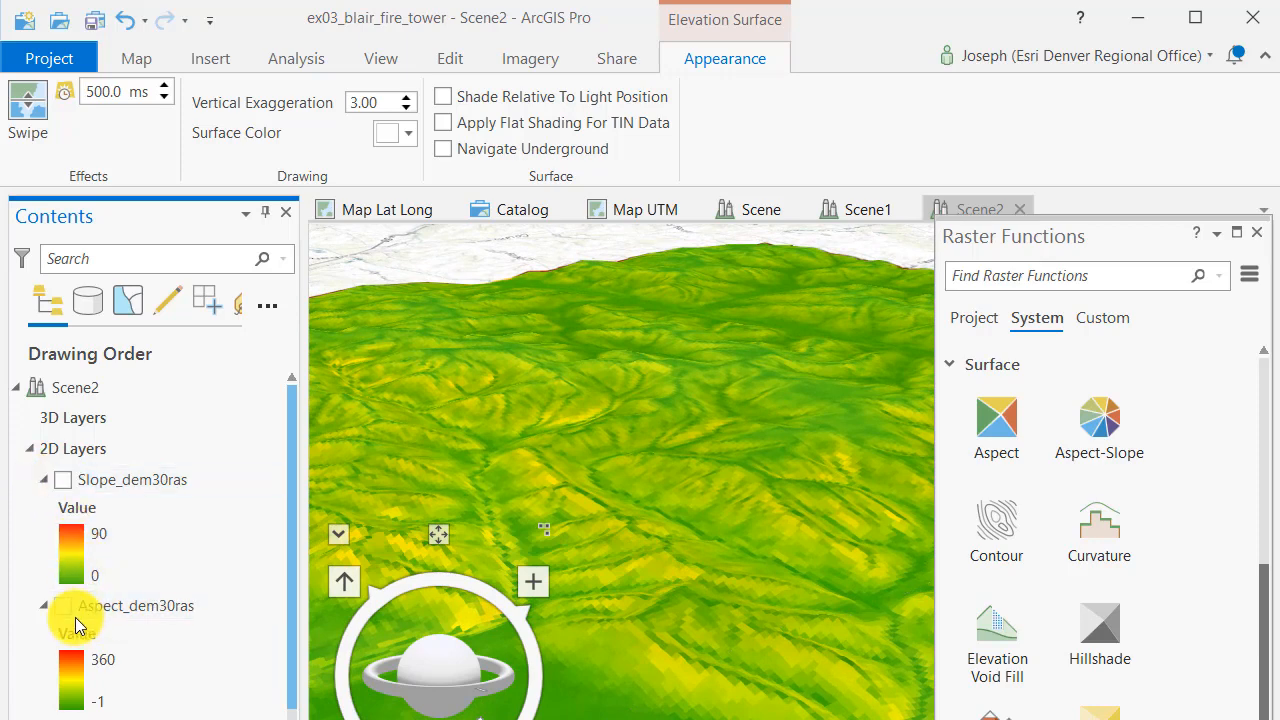
{"action": "left_click", "coordinate": [64, 604]}
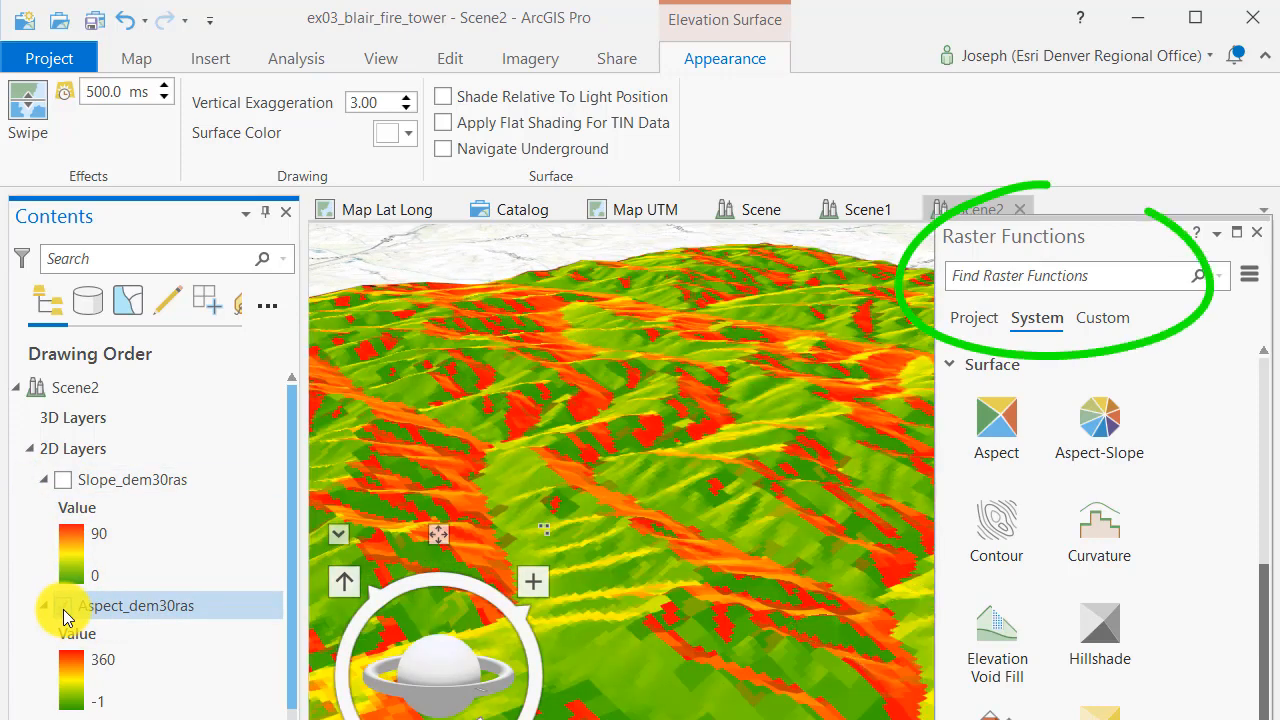
{"action": "left_click", "coordinate": [64, 604]}
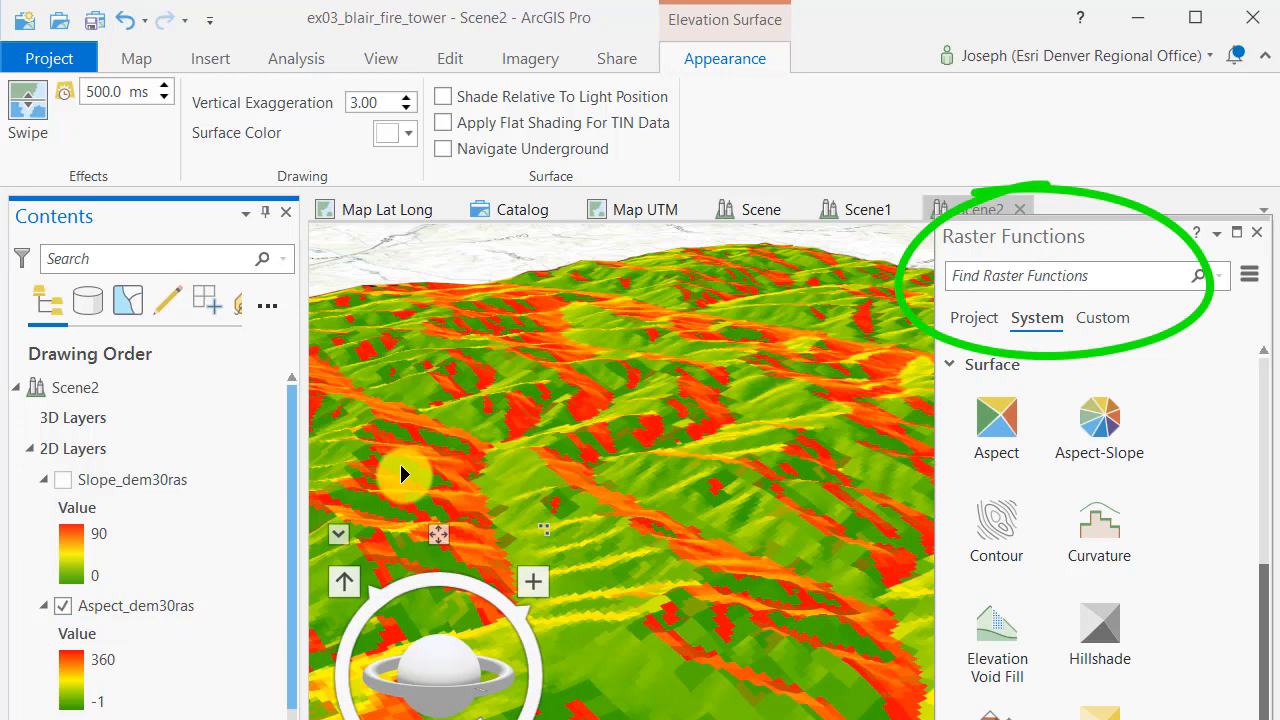
{"action": "left_click", "coordinate": [136, 604]}
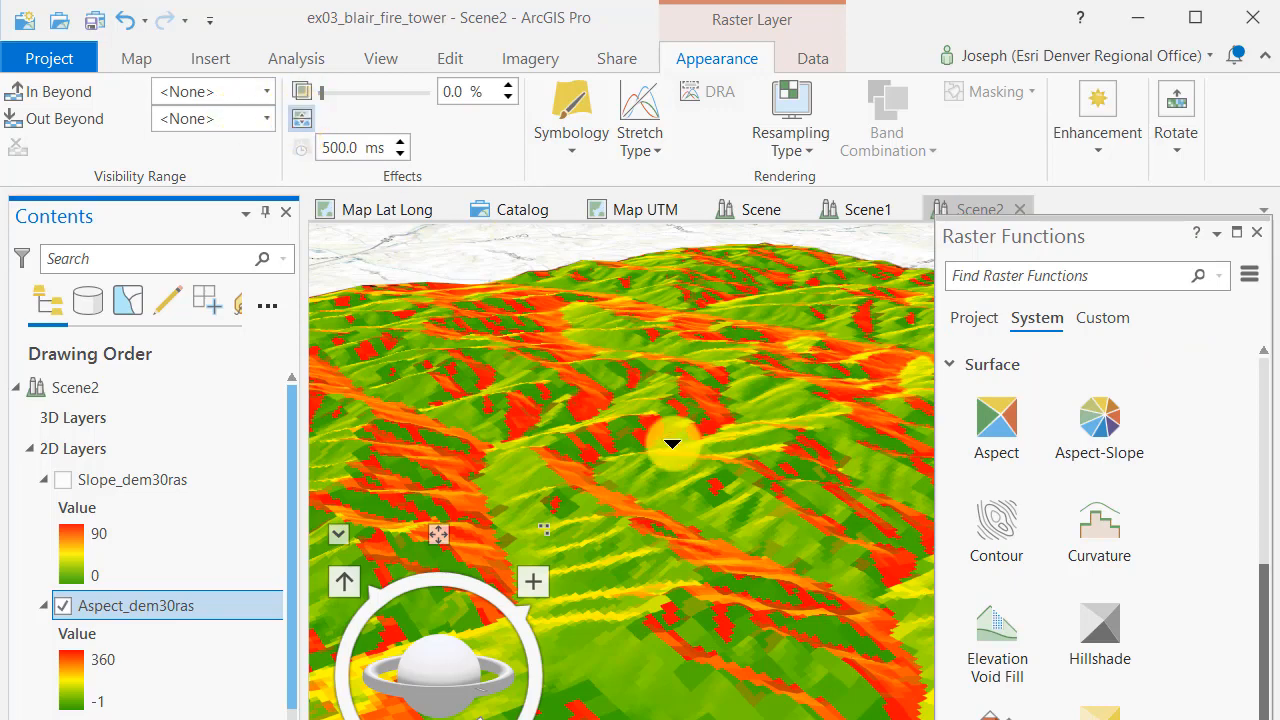
{"action": "mouse_move", "coordinate": [324, 96]}
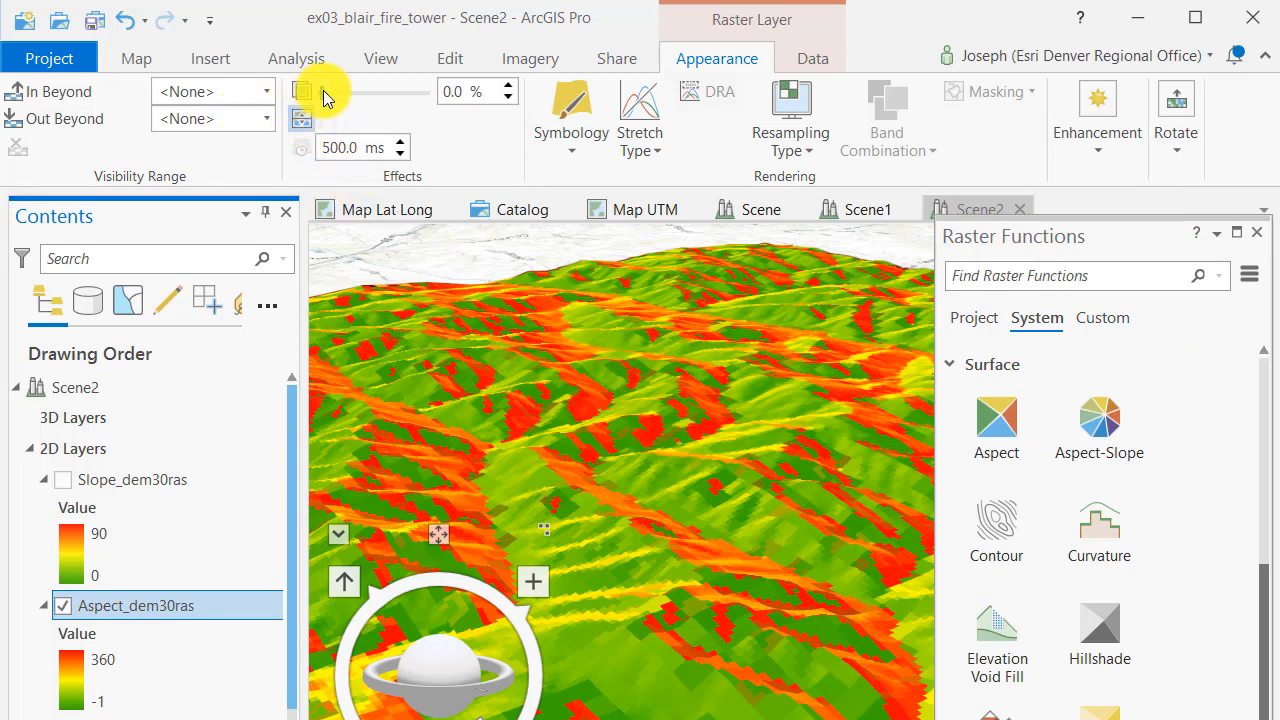
Set the aspect layer's transparency to roughly 40% (44%) so terrain shows through.
{"action": "left_click_drag", "start_coordinate": [304, 92], "coordinate": [340, 92]}
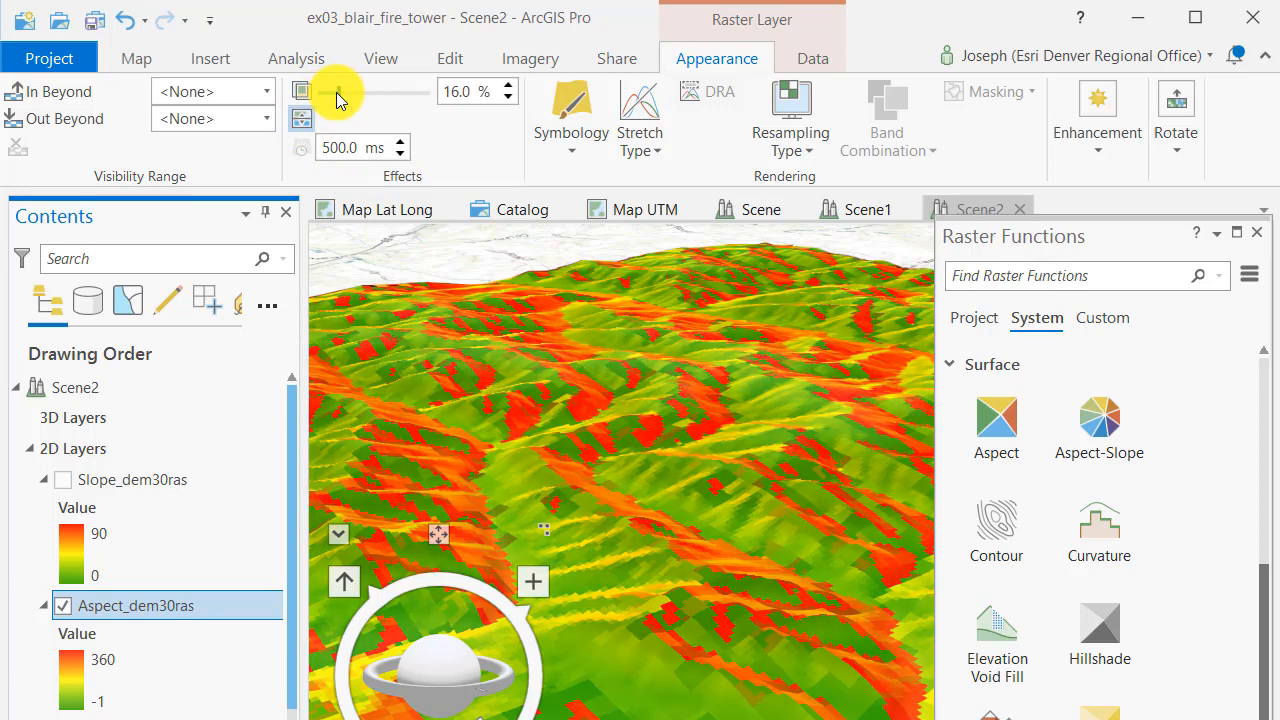
{"action": "left_click_drag", "start_coordinate": [336, 92], "coordinate": [350, 92]}
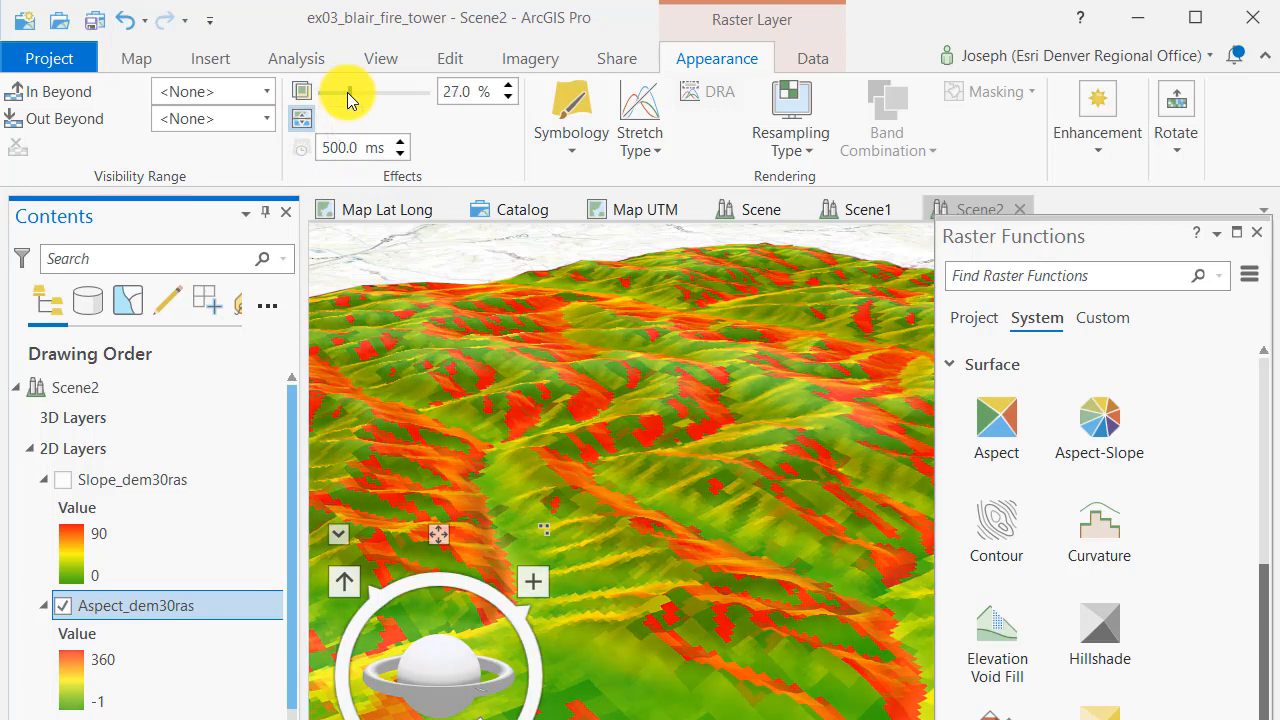
{"action": "left_click_drag", "start_coordinate": [352, 92], "coordinate": [336, 92]}
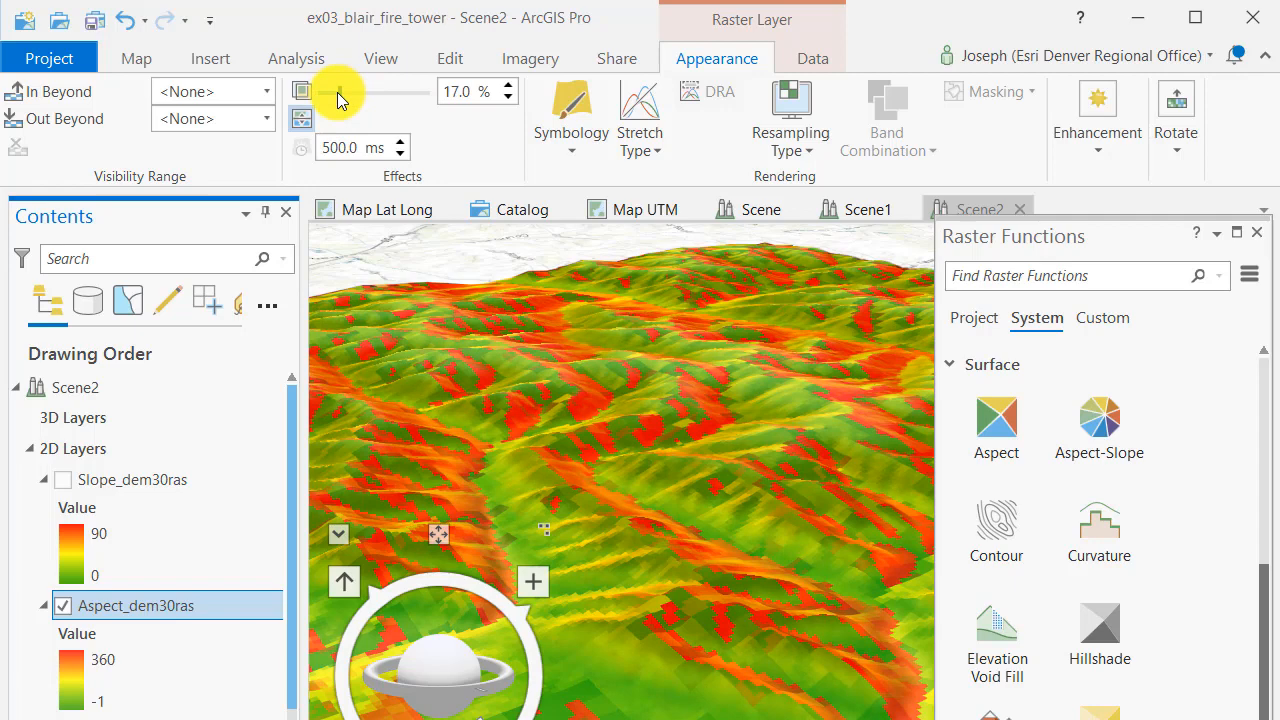
{"action": "left_click_drag", "start_coordinate": [340, 92], "coordinate": [356, 92]}
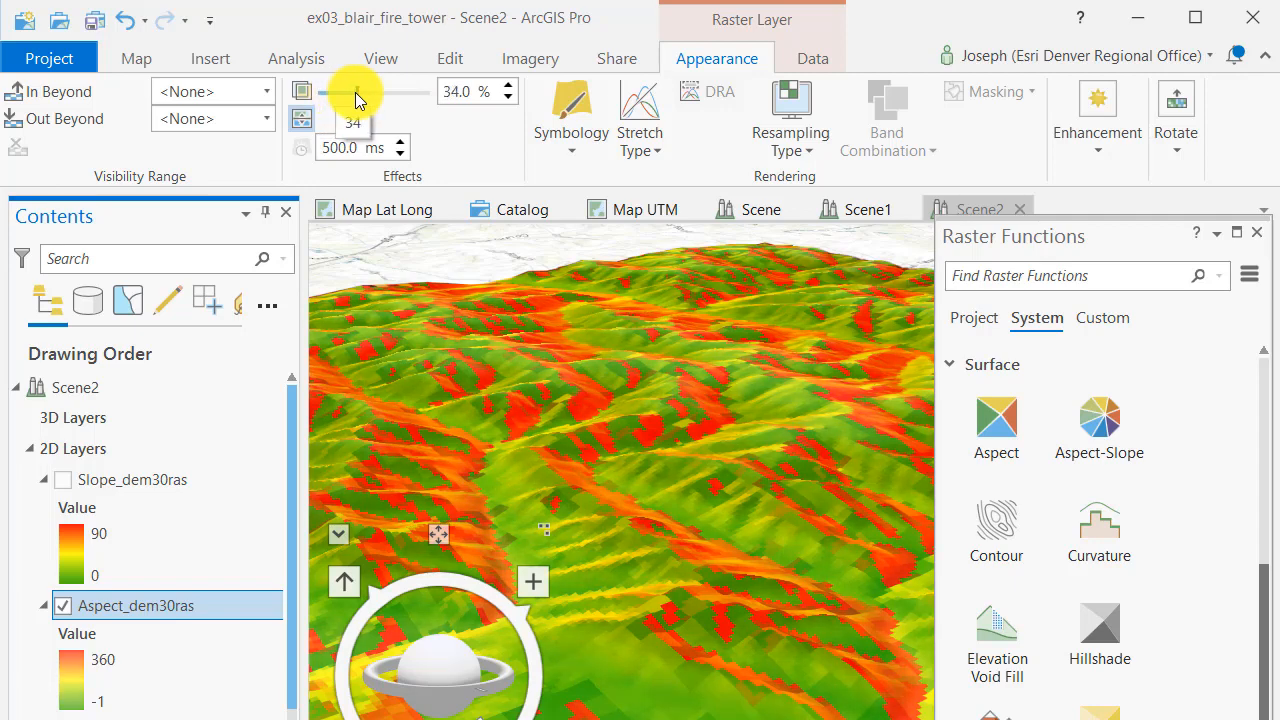
{"action": "left_click_drag", "start_coordinate": [356, 92], "coordinate": [368, 92]}
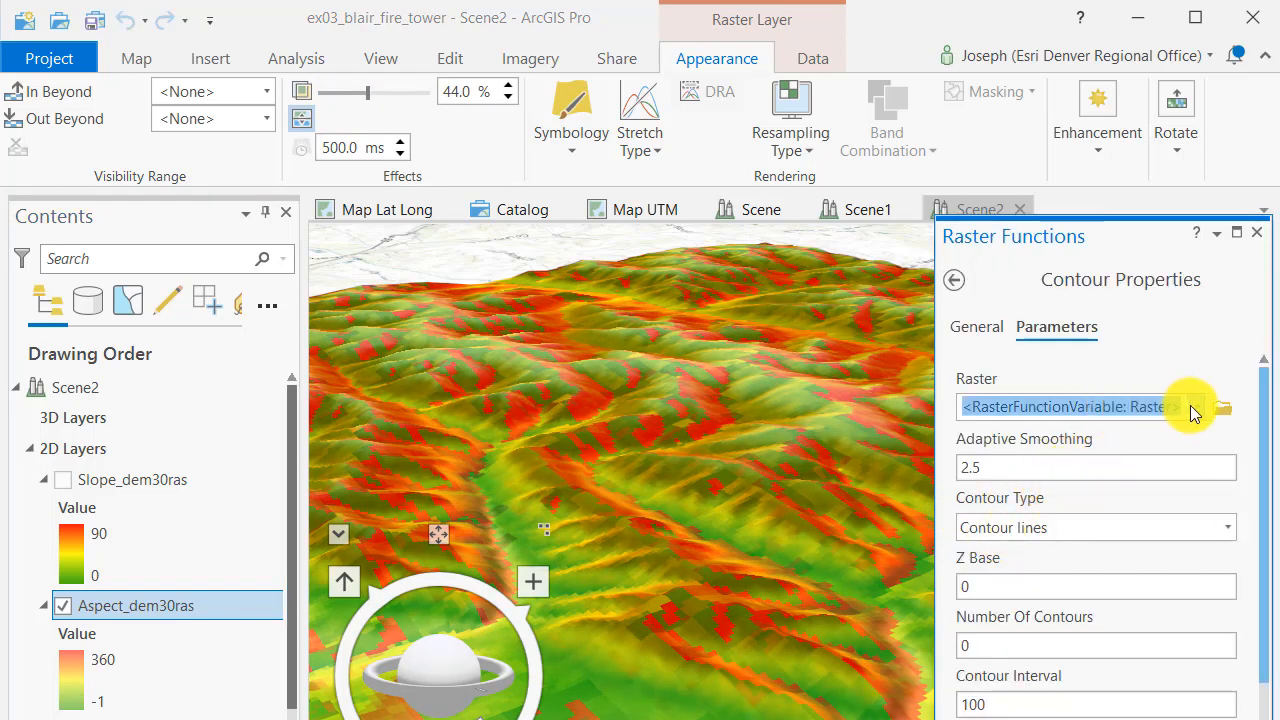
Apply the Contour raster function to the DEM with a 10-unit contour interval.
{"action": "left_click", "coordinate": [1196, 406]}
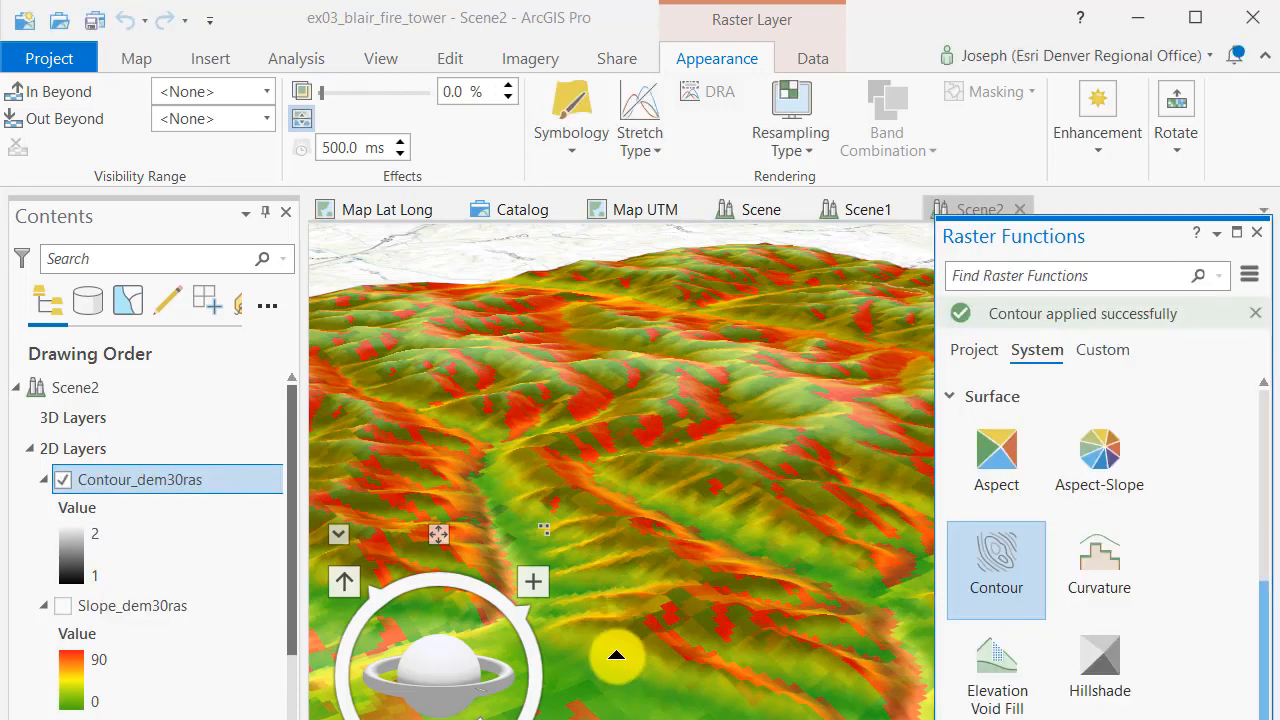
{"action": "left_click", "coordinate": [996, 570]}
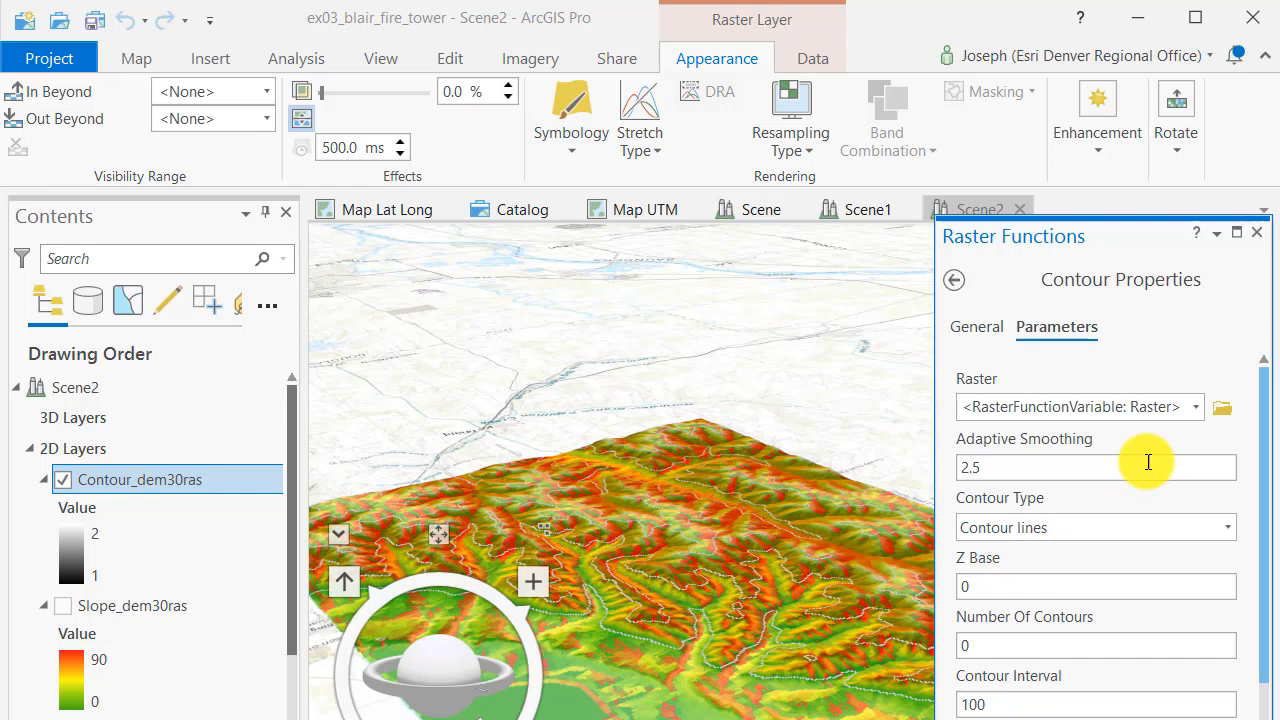
{"action": "left_click", "coordinate": [1196, 406]}
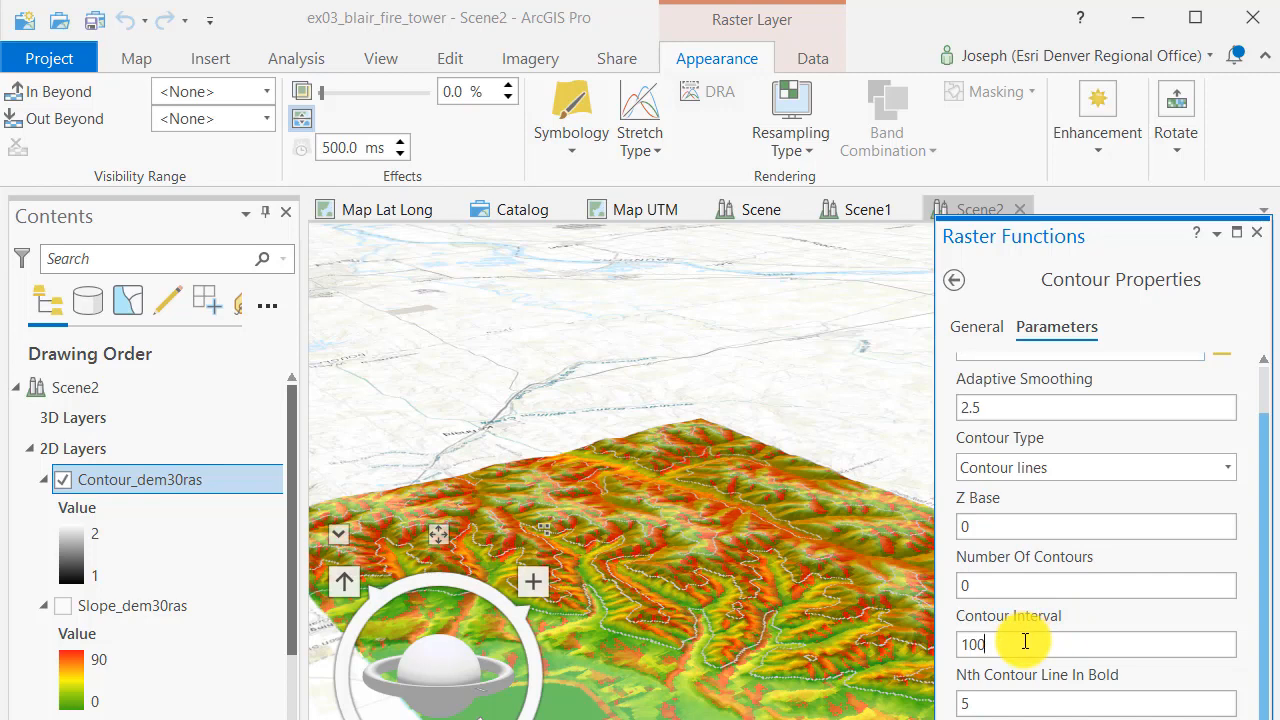
{"action": "key", "text": "Backspace"}
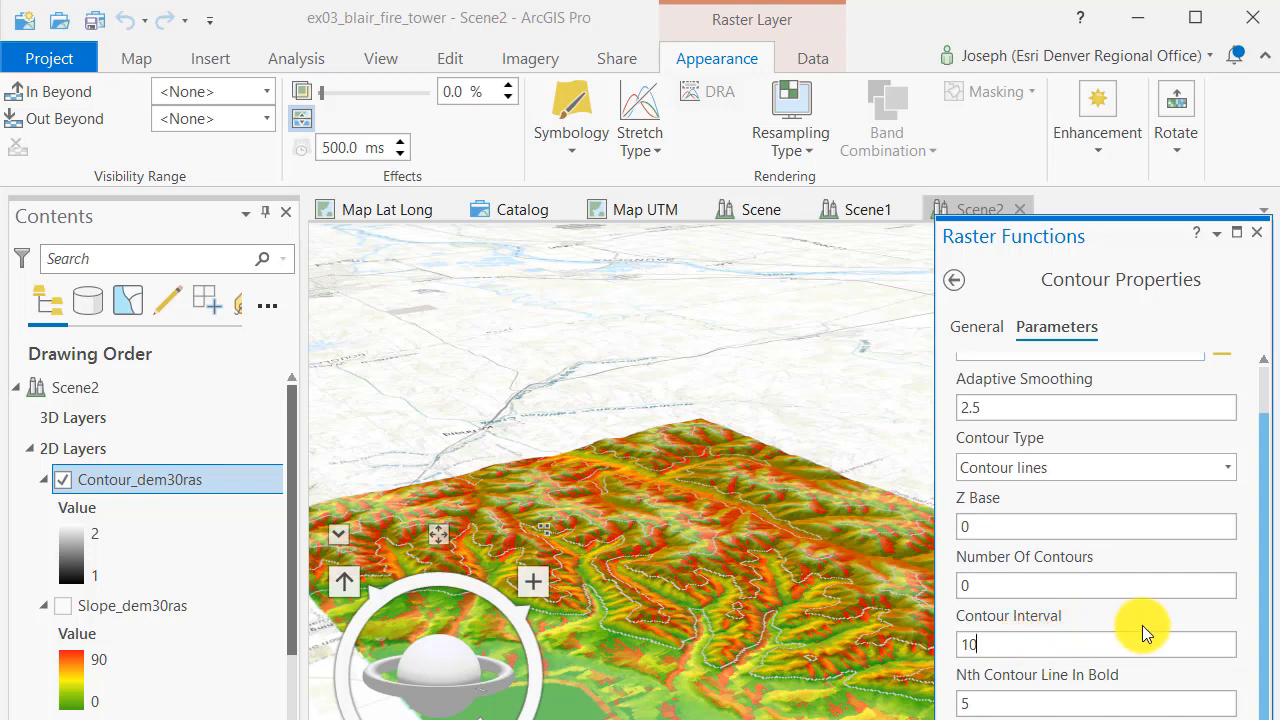
{"action": "scroll", "scroll_direction": "down", "scroll_amount": 3}
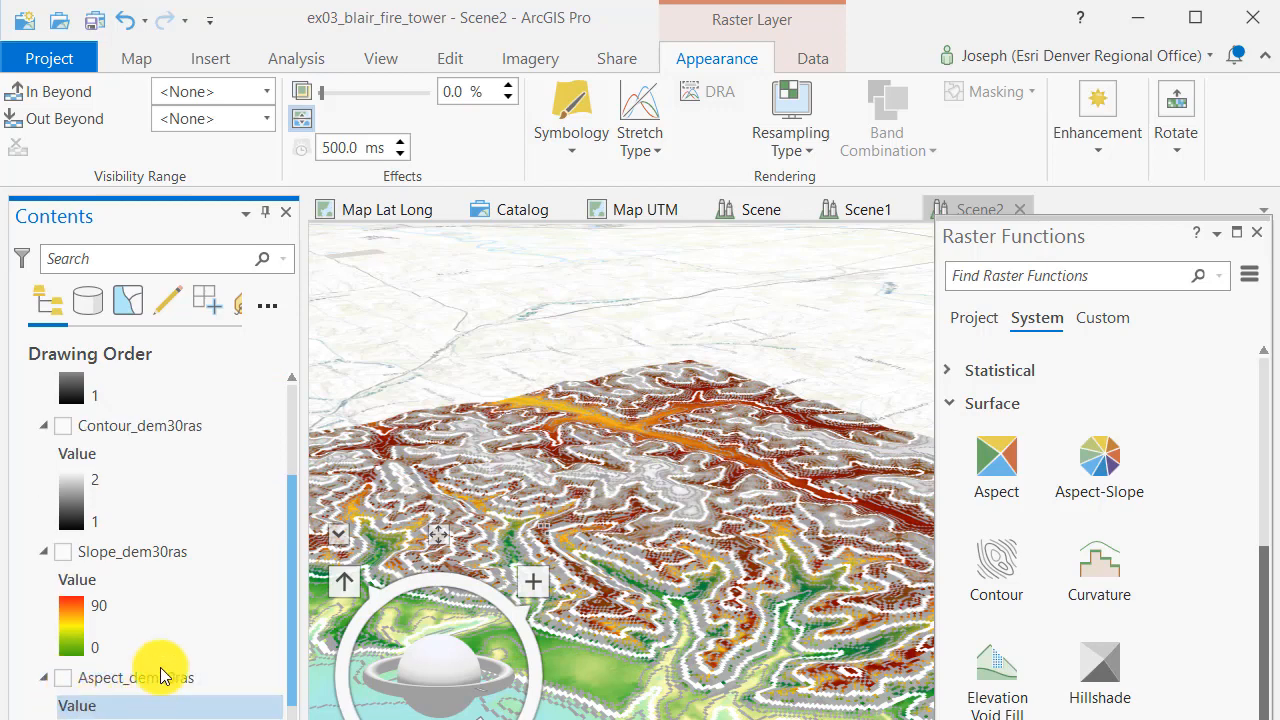
Give the dem30ras layer a grey shaded colour scheme from its scheme list.
{"action": "scroll", "scroll_direction": "down", "scroll_amount": 3}
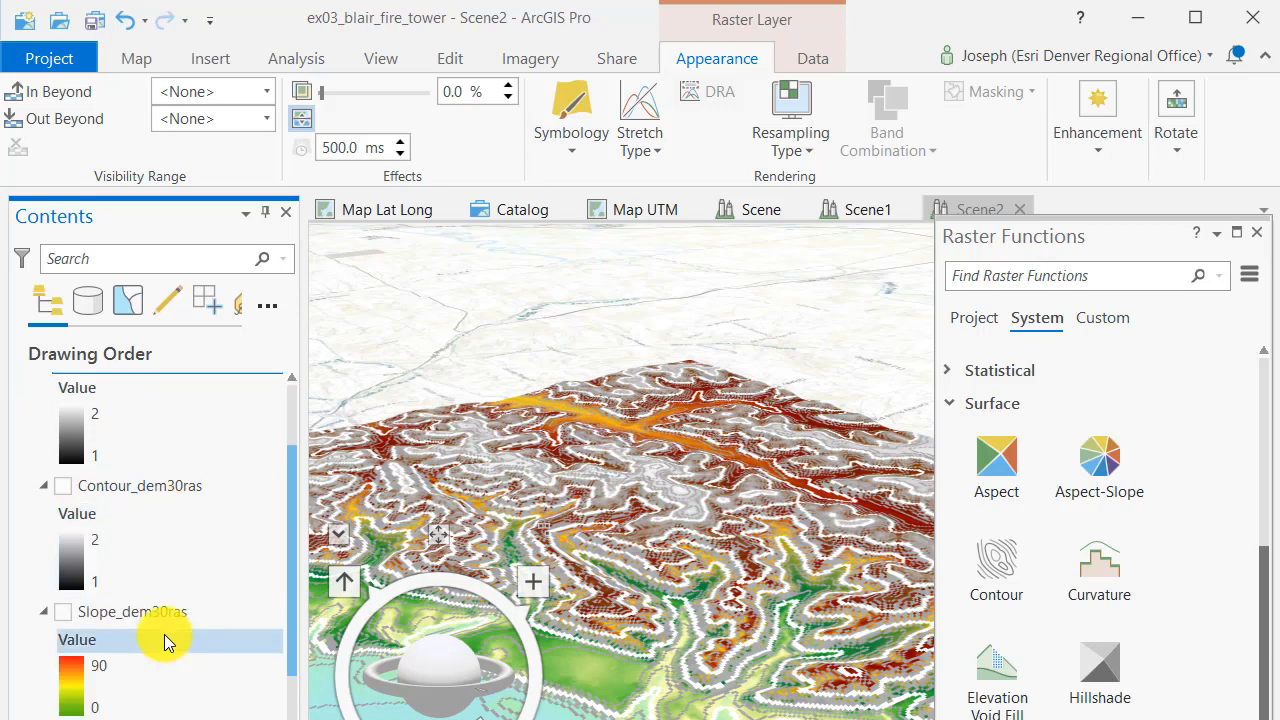
{"action": "scroll", "scroll_direction": "down", "scroll_amount": 3}
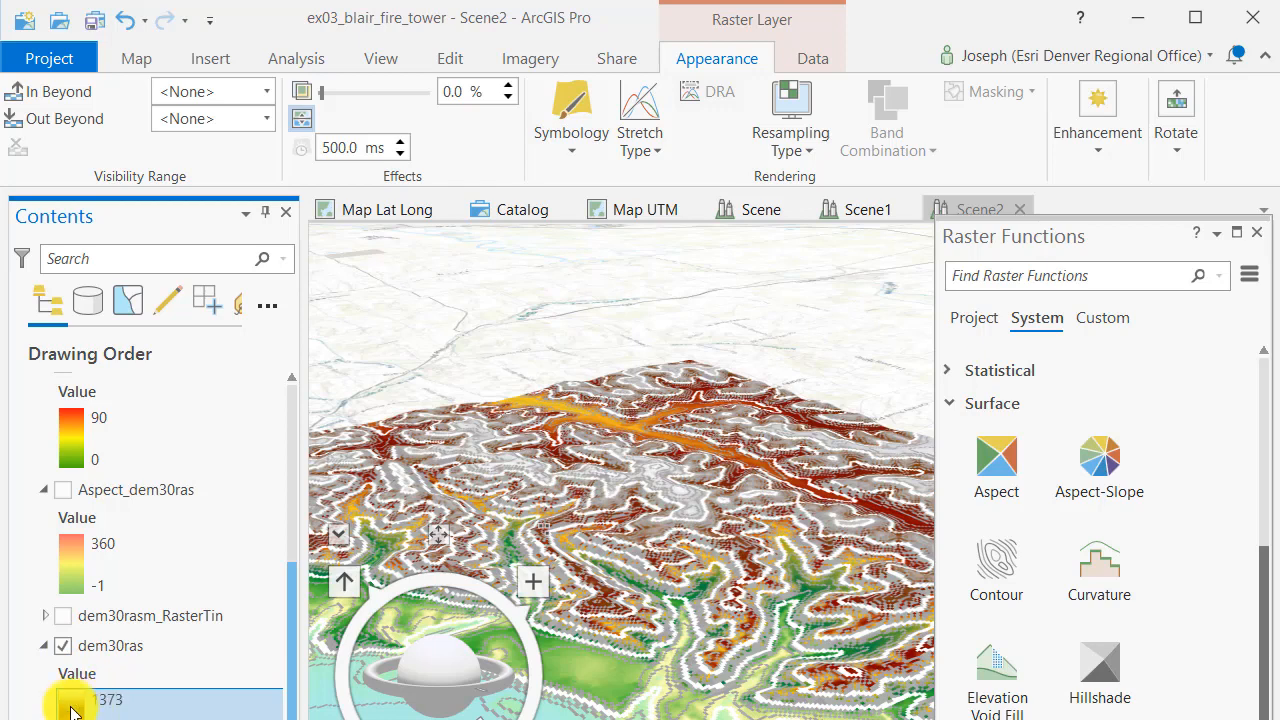
{"action": "left_click", "coordinate": [70, 700]}
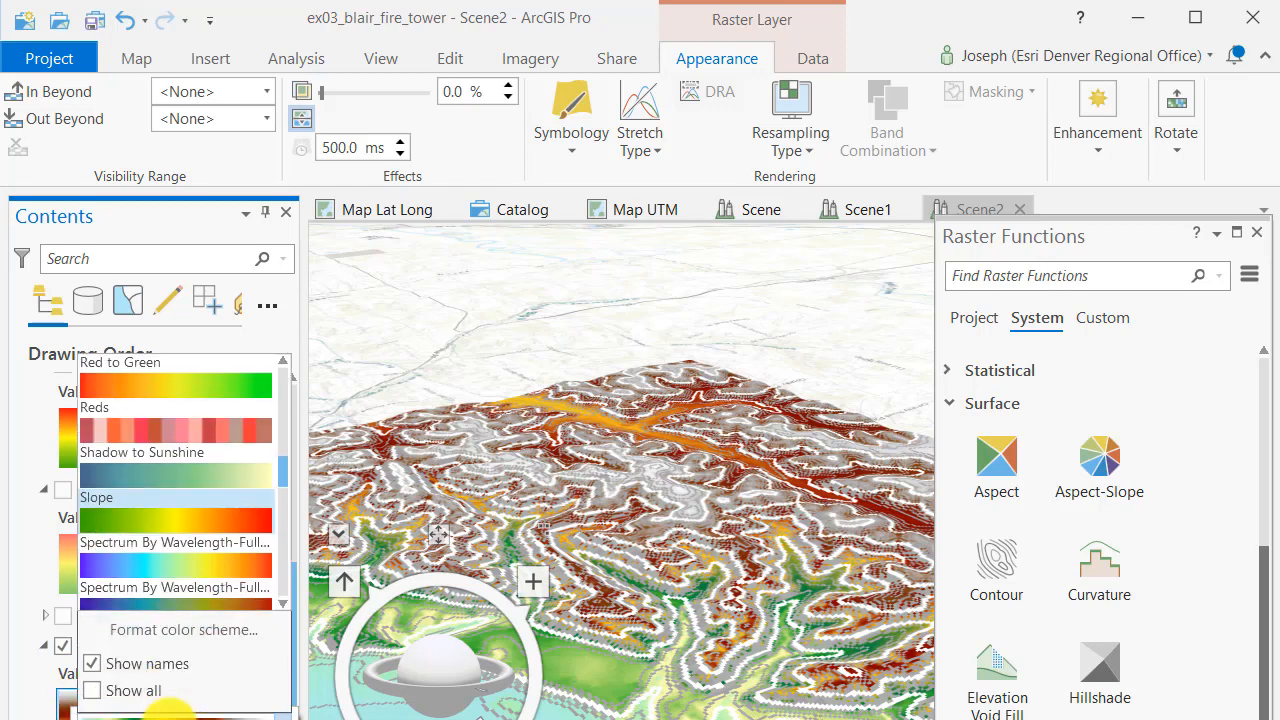
{"action": "scroll", "scroll_direction": "down", "scroll_amount": 3}
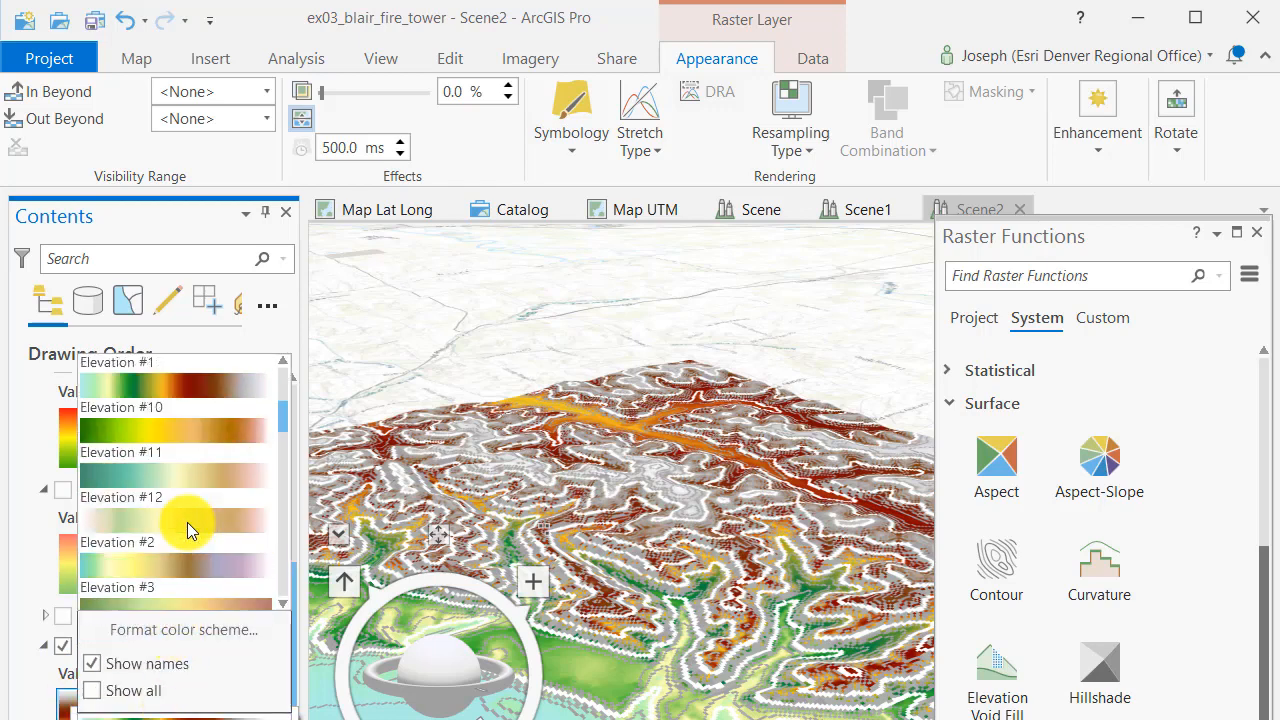
{"action": "scroll", "scroll_direction": "down", "scroll_amount": 3}
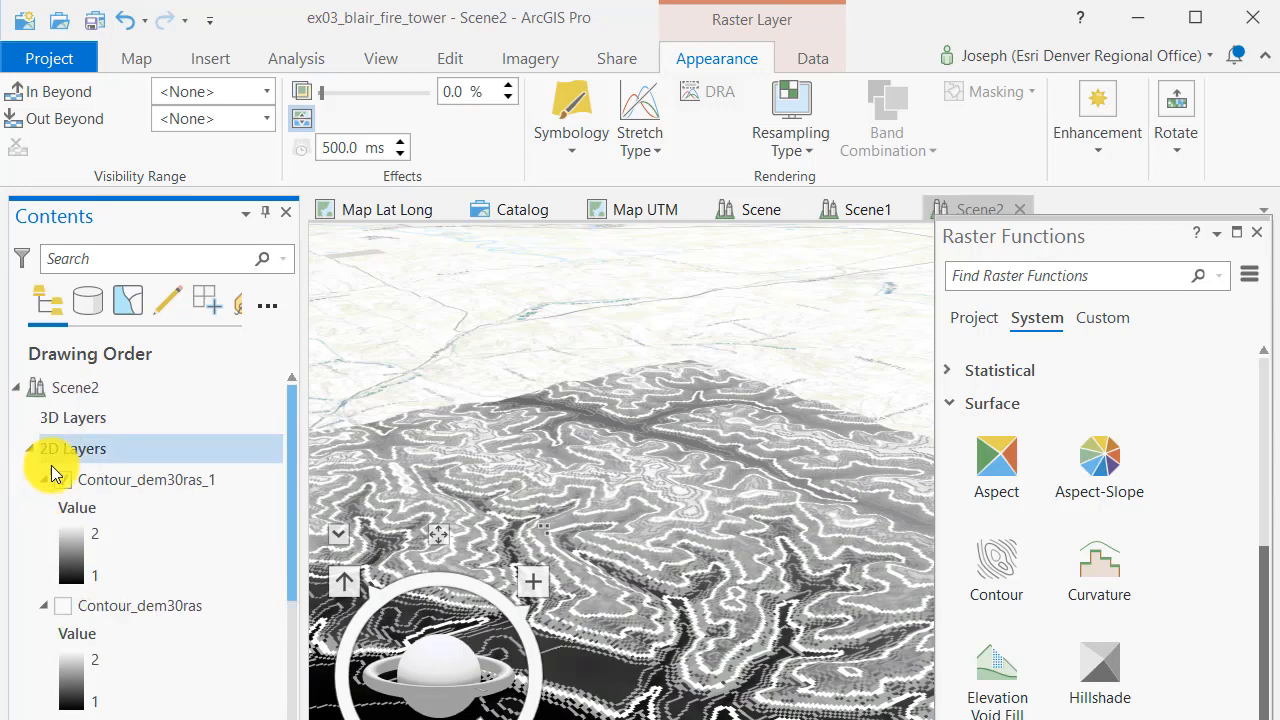
Toggle Contour_dem30ras_1 on and off, leaving both contour layers hidden.
{"action": "left_click", "coordinate": [64, 480]}
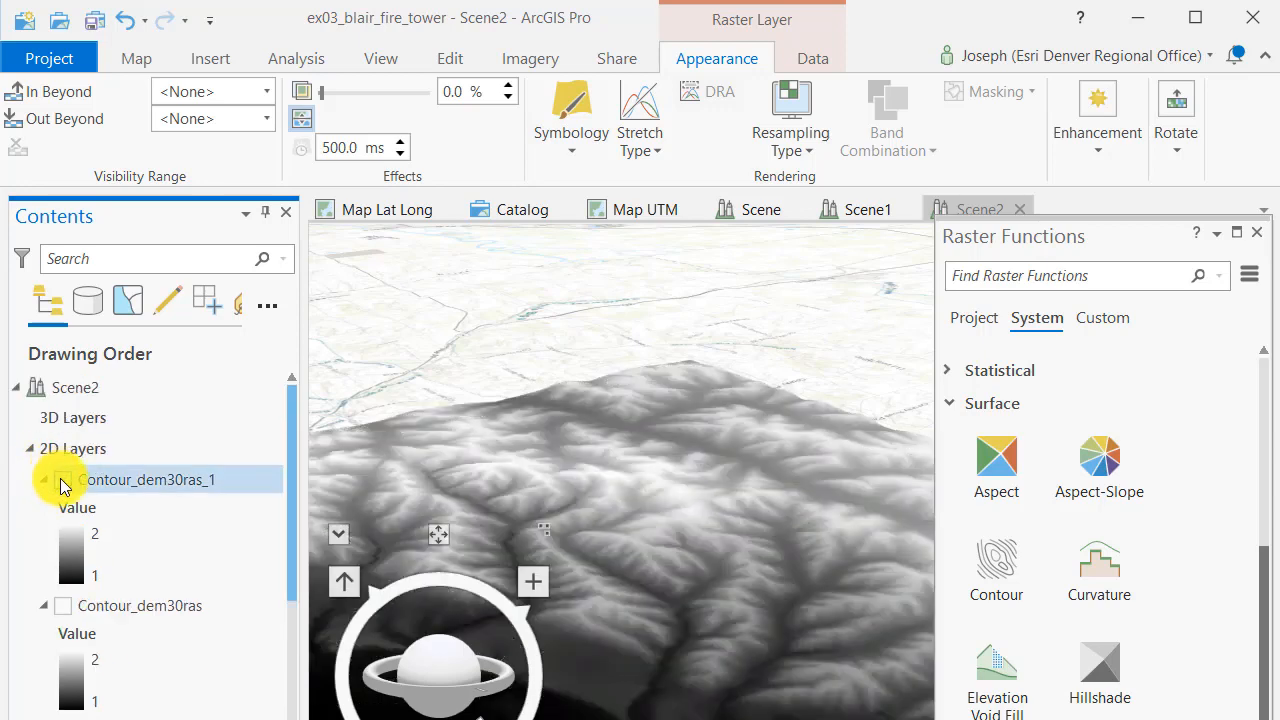
{"action": "left_click", "coordinate": [64, 480]}
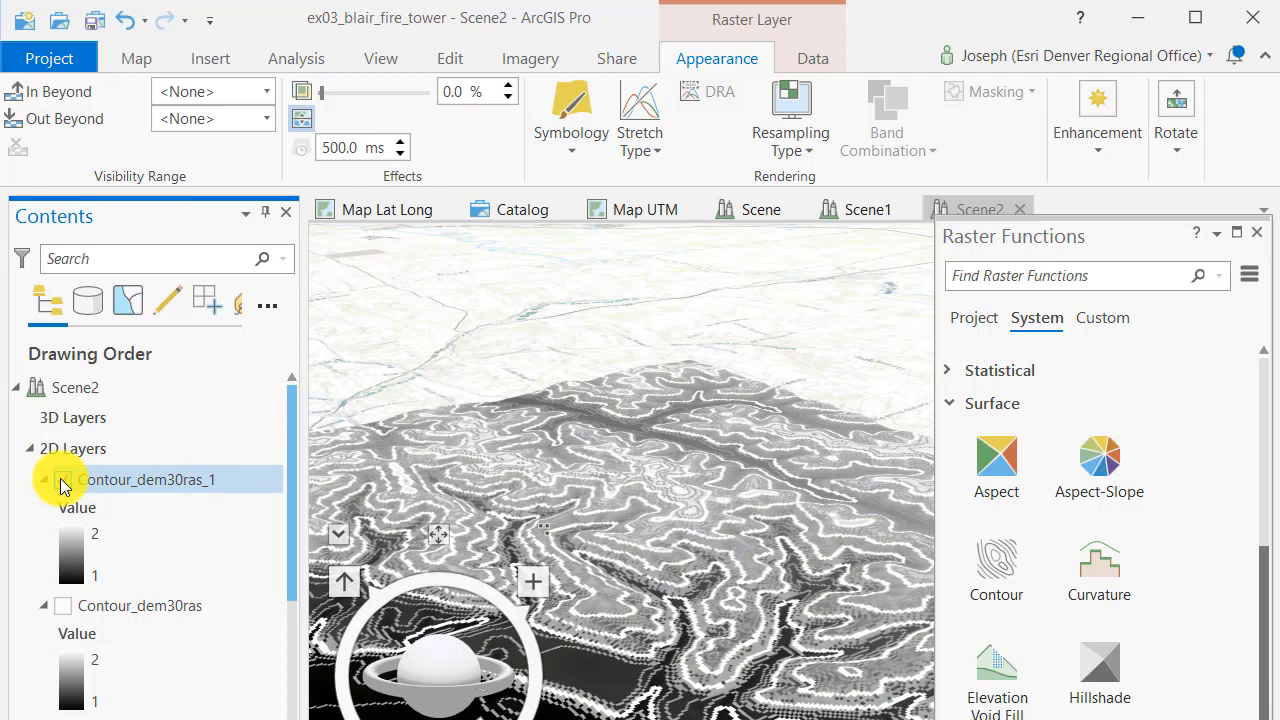
{"action": "left_click", "coordinate": [64, 480]}
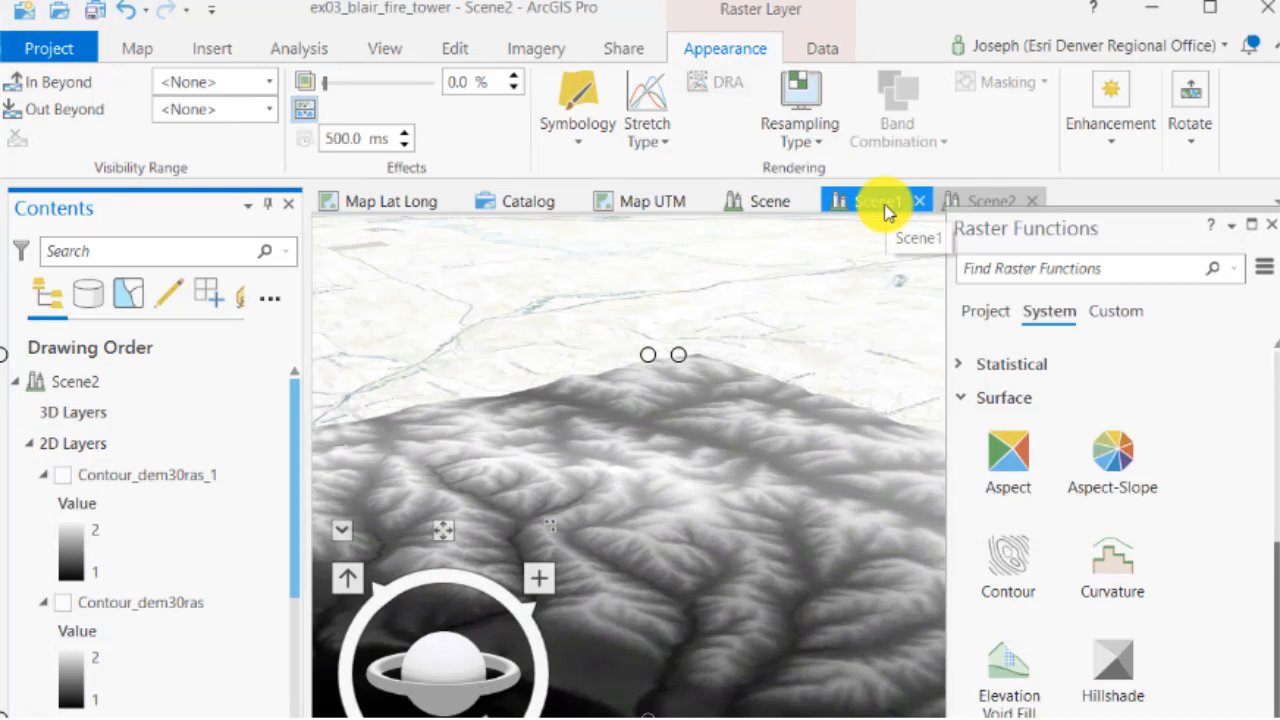
Switch to Scene1 and raise the TIN surface's vertical exaggeration to 58.
{"action": "left_click", "coordinate": [878, 200]}
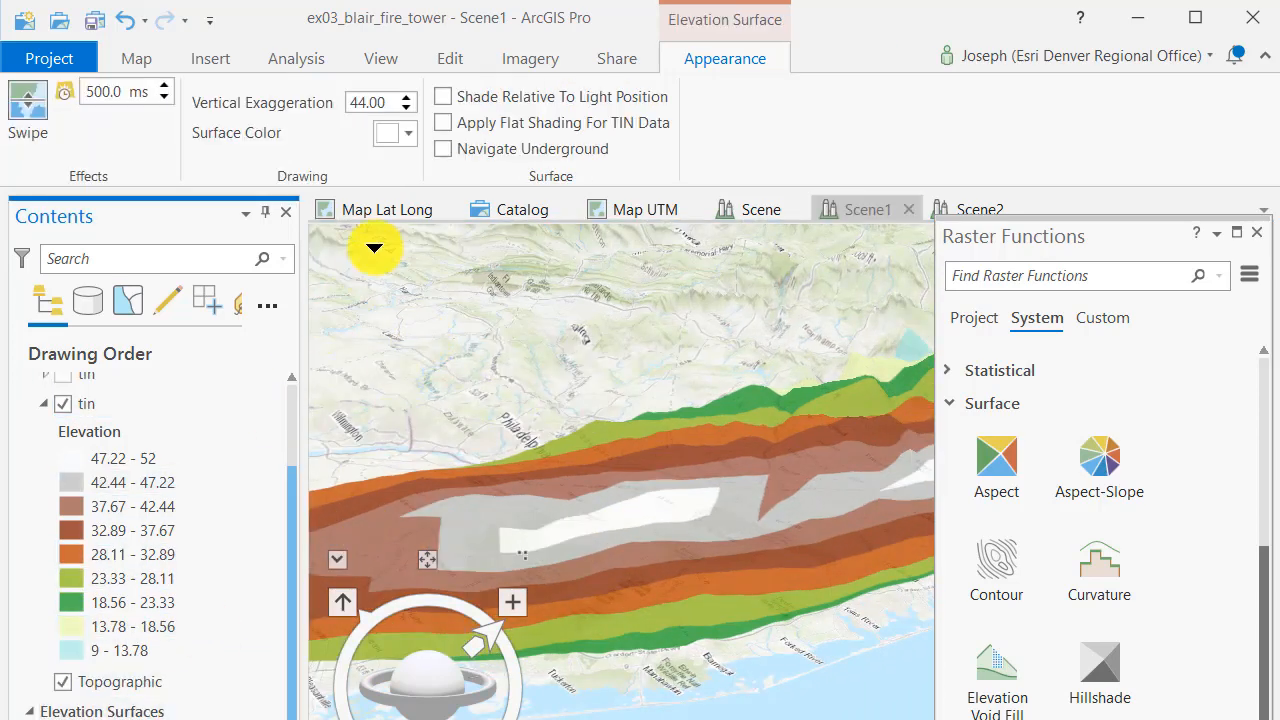
{"action": "left_click", "coordinate": [406, 96]}
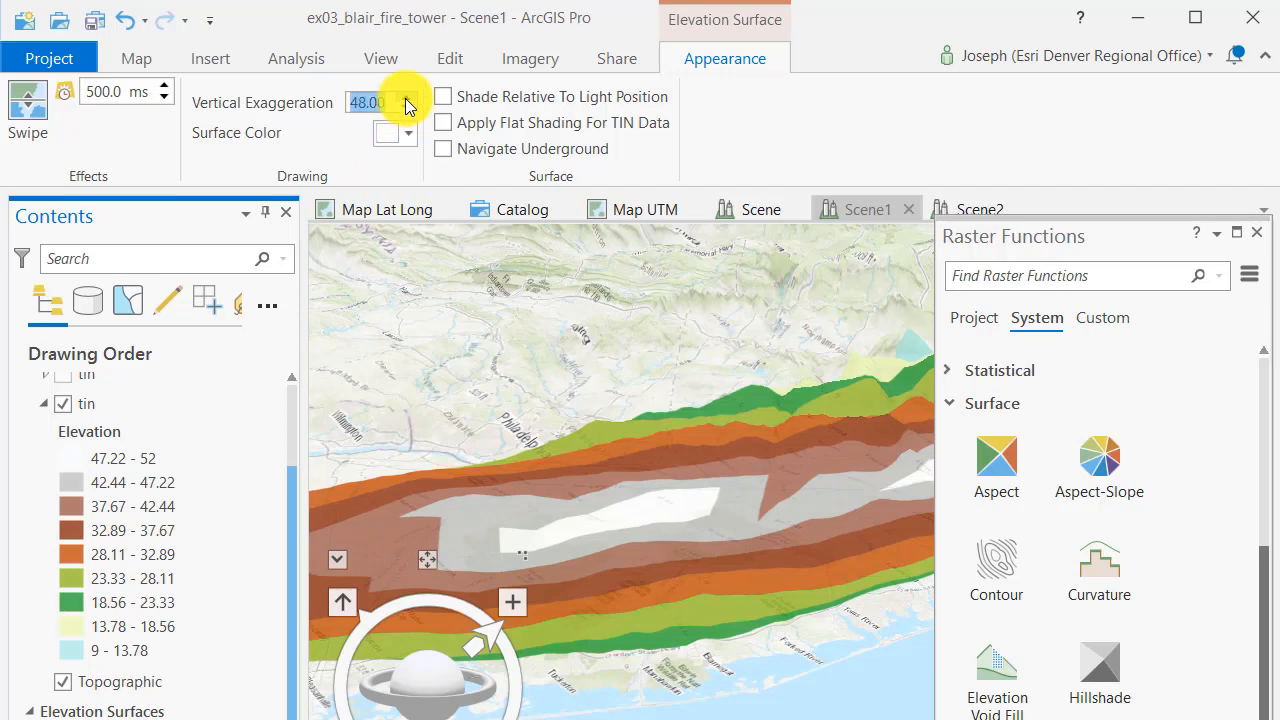
{"action": "left_click", "coordinate": [404, 96]}
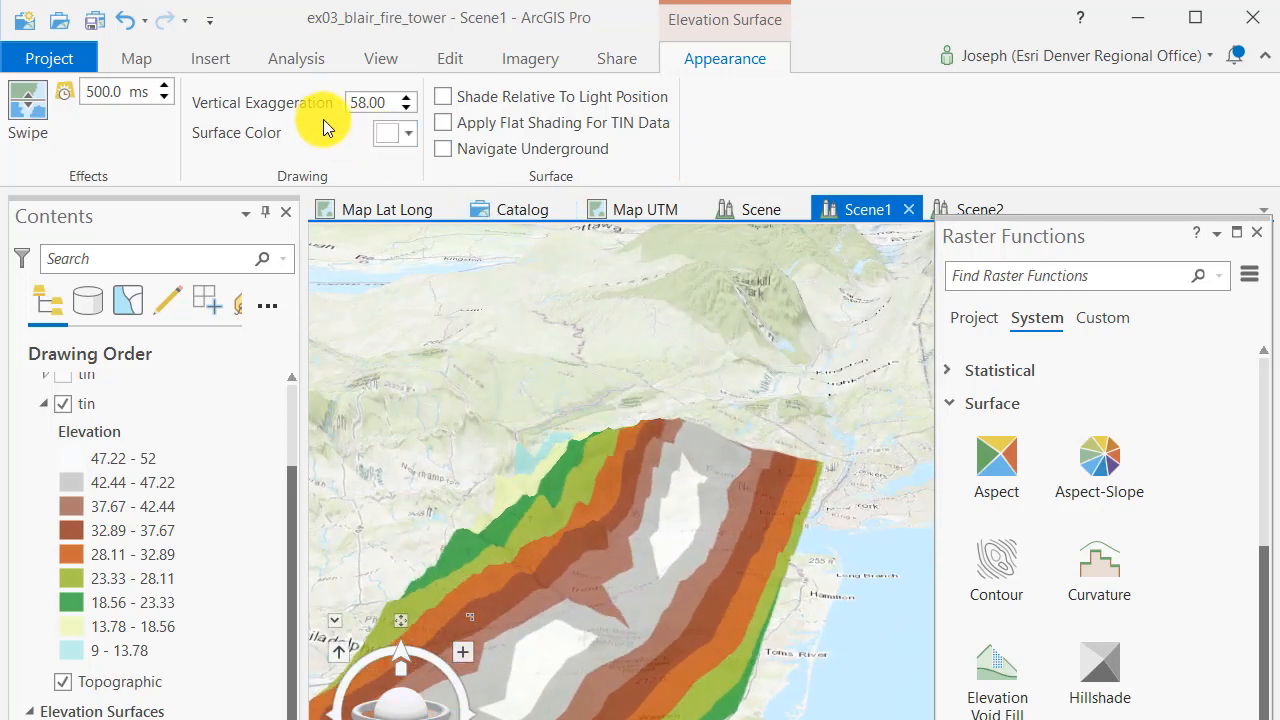
Make the tin layer about 34% transparent.
{"action": "left_click", "coordinate": [88, 404]}
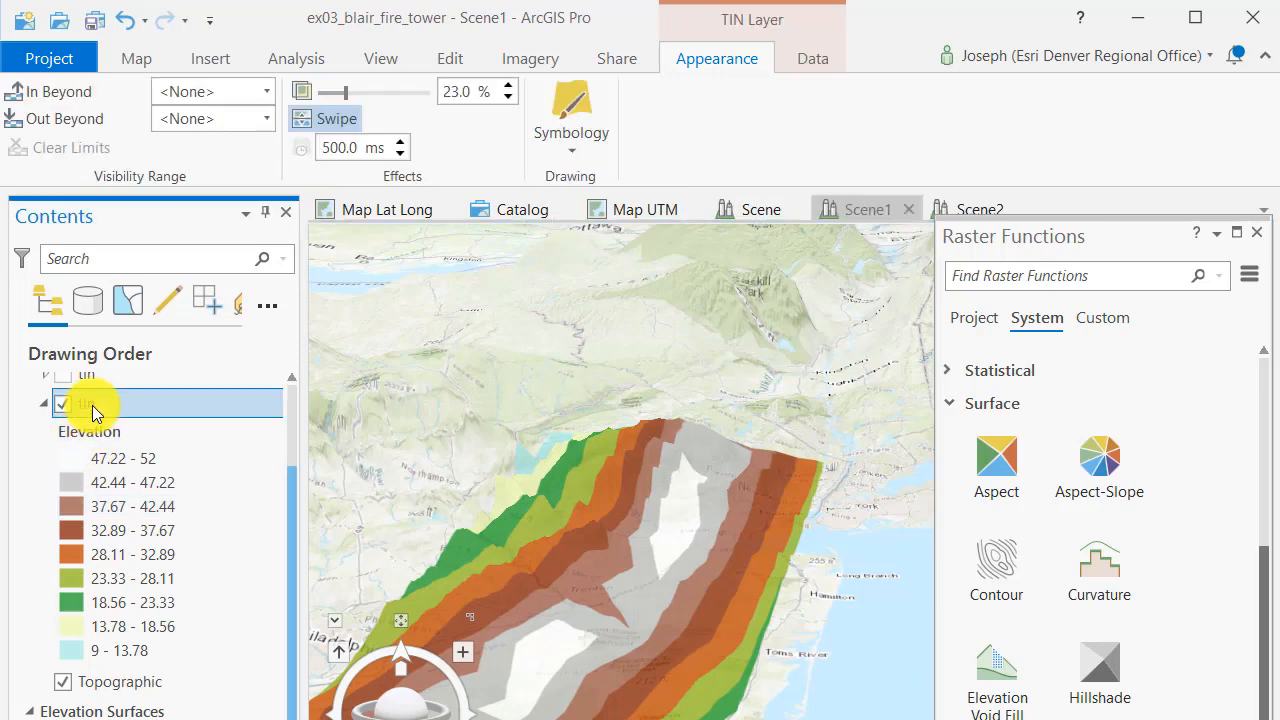
{"action": "left_click_drag", "start_coordinate": [344, 92], "coordinate": [360, 92]}
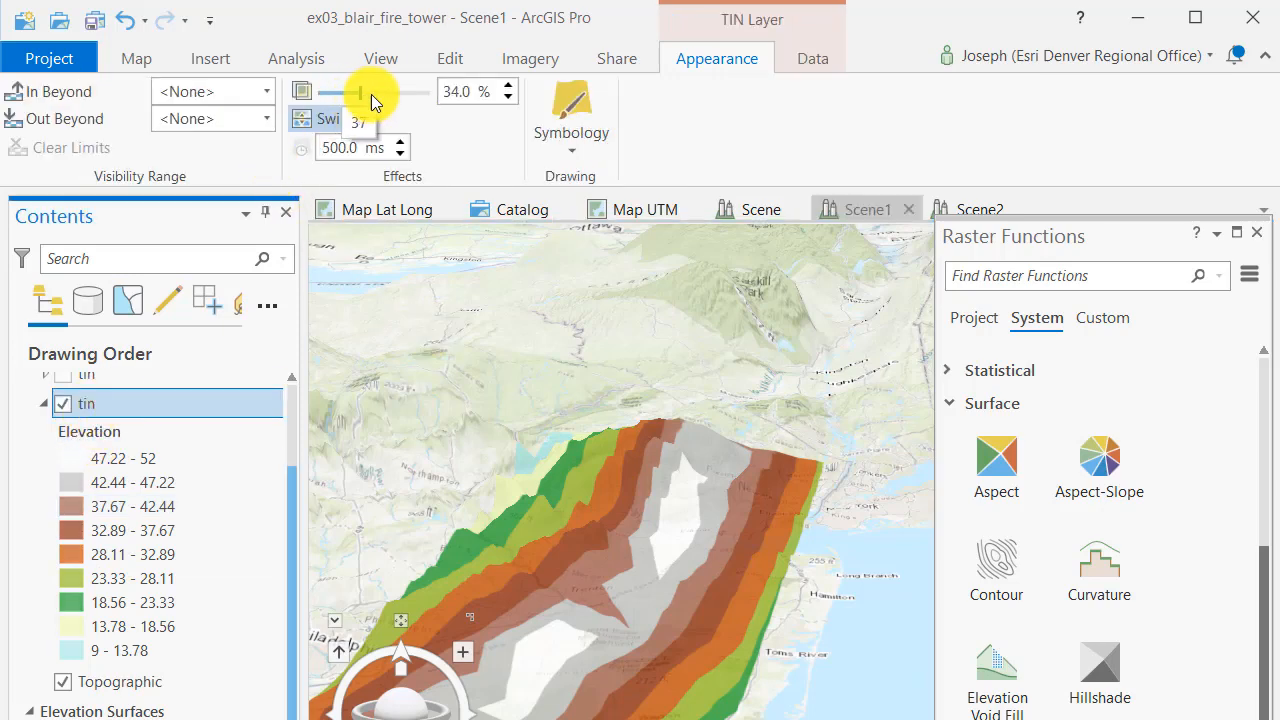